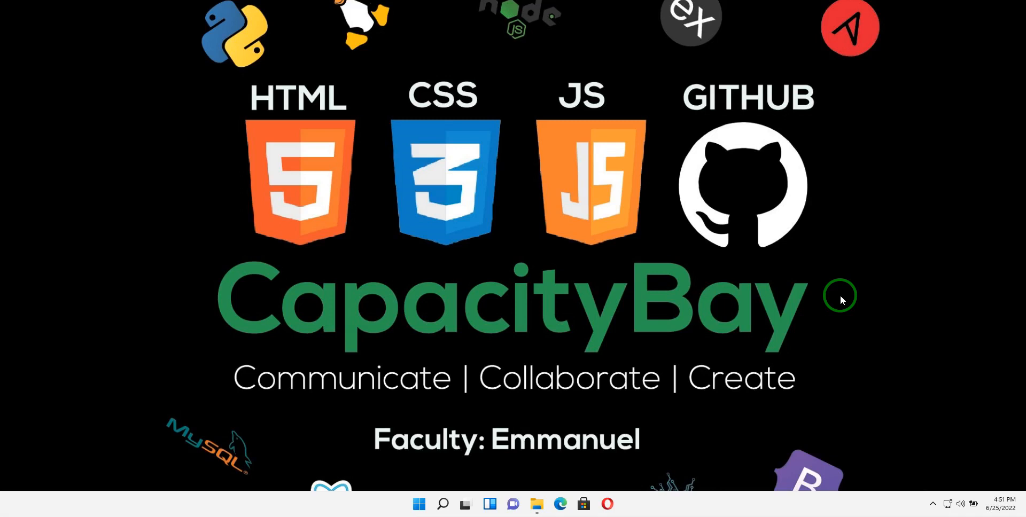
- Restore the Chrome window showing Splunk Enterprise at 127.0.0.1:8000 over the slide
{"action": "left_click", "coordinate": [417, 504]}
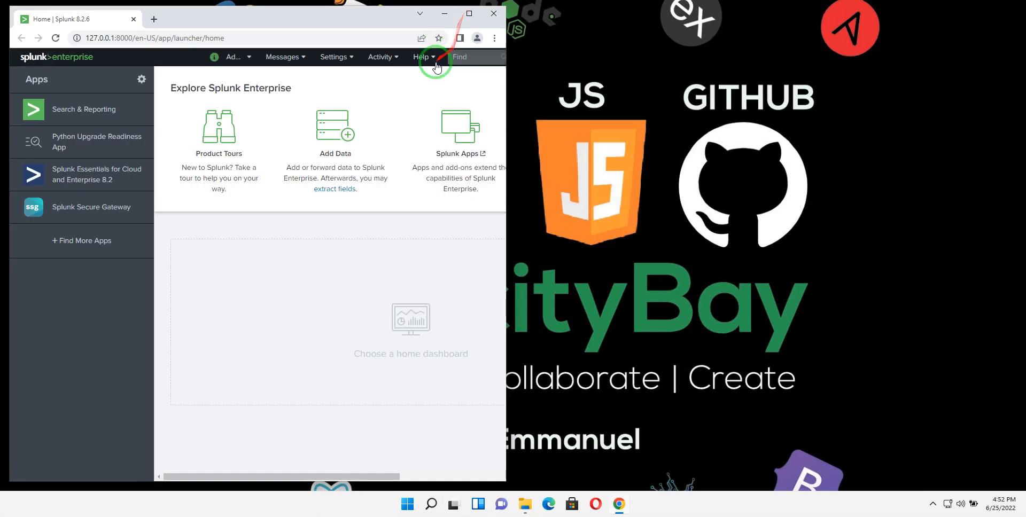
- Maximize the browser, log out via Administrator > Logout, and sign back in as admin
{"action": "left_click", "coordinate": [469, 13]}
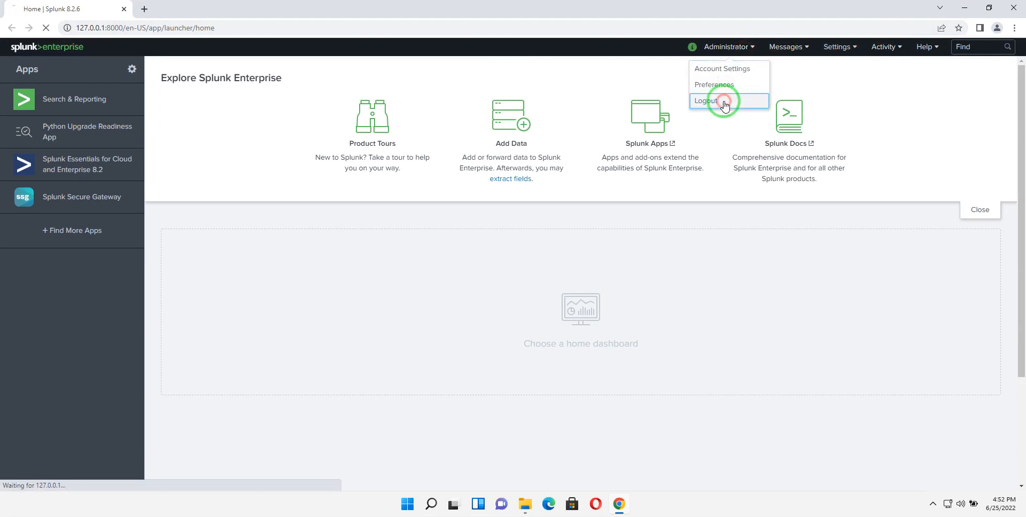
{"action": "left_click", "coordinate": [705, 100]}
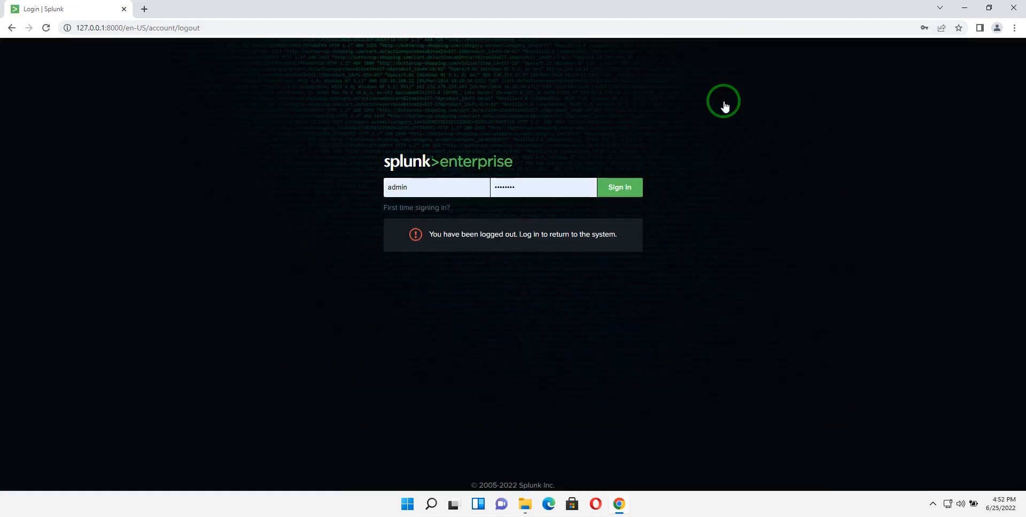
{"action": "left_click", "coordinate": [435, 187]}
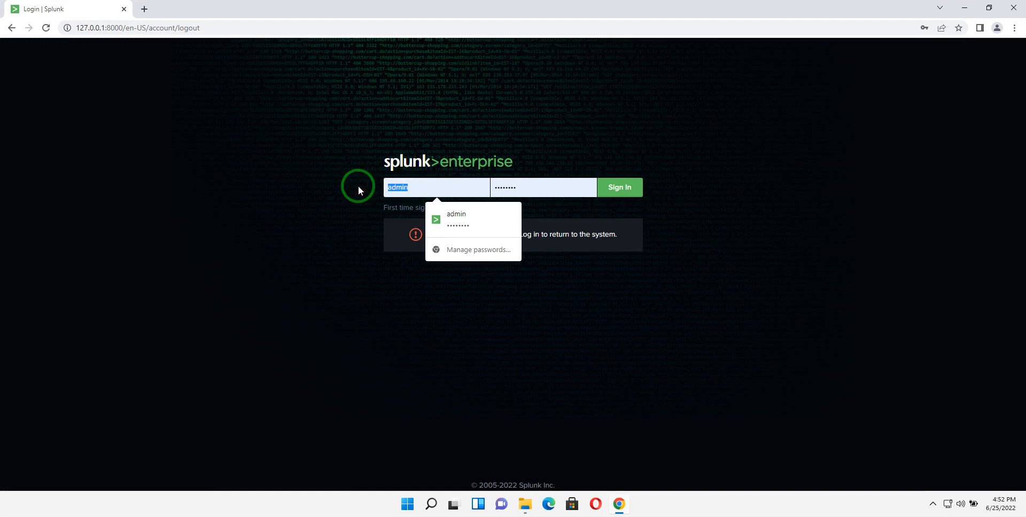
{"action": "mouse_move", "coordinate": [523, 178]}
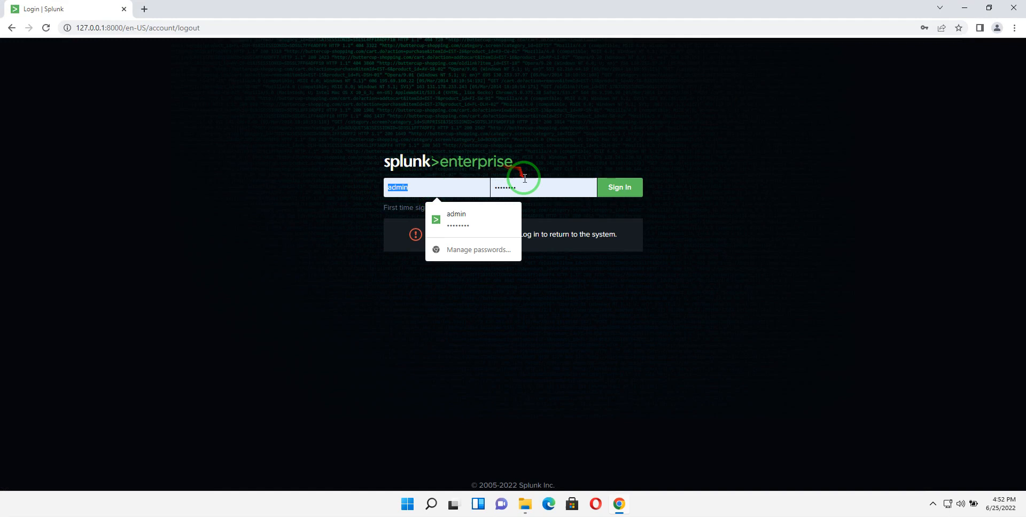
{"action": "left_click", "coordinate": [618, 187]}
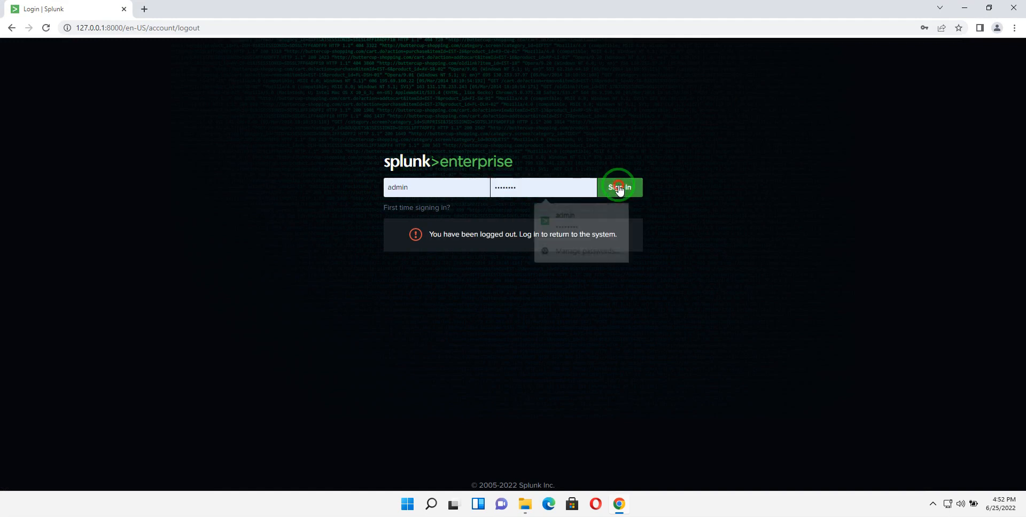
{"action": "left_click", "coordinate": [619, 187]}
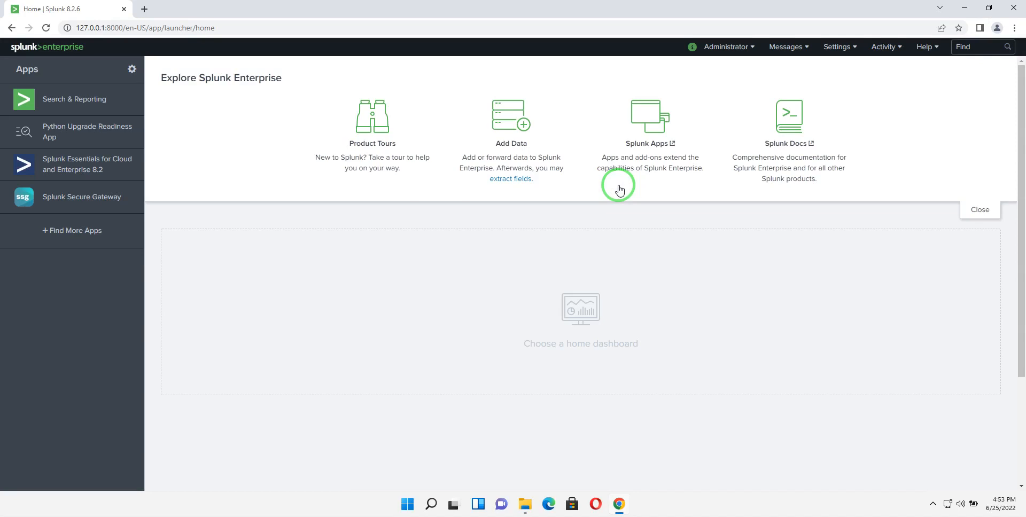
{"action": "mouse_move", "coordinate": [583, 136]}
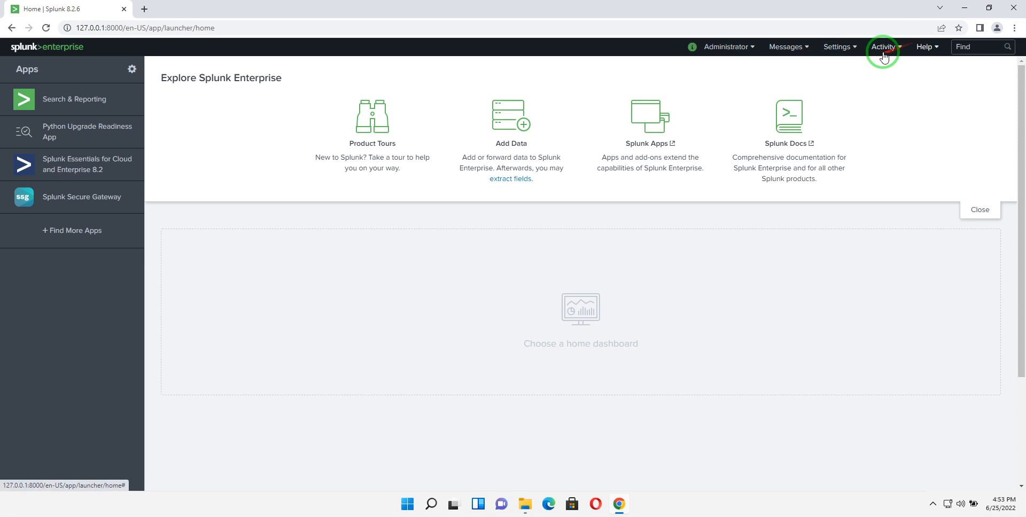
- Reach the Indexes management page from Settings > Indexes
{"action": "left_click", "coordinate": [836, 47]}
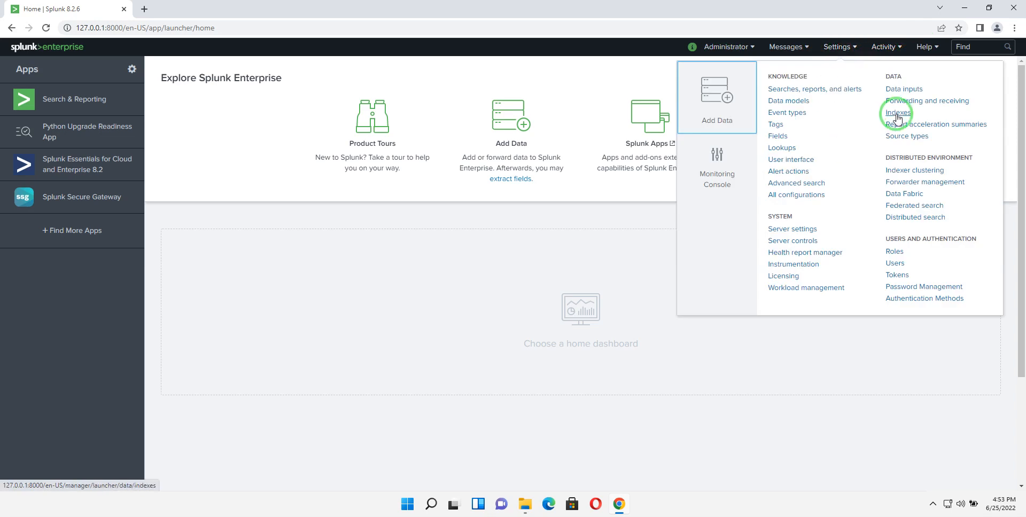
{"action": "left_click", "coordinate": [897, 112]}
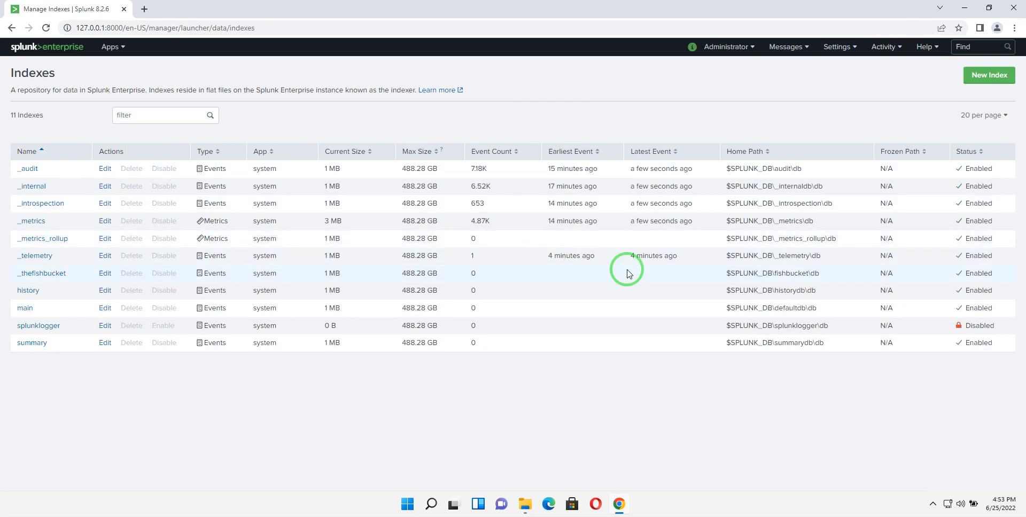
{"action": "mouse_move", "coordinate": [850, 84]}
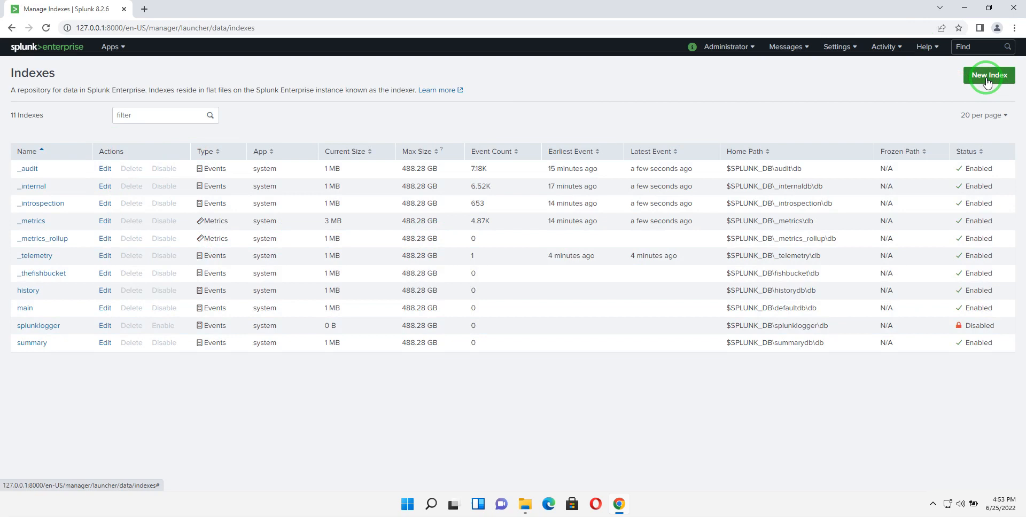
- Create a new events index named Airbnb with default settings and save it
{"action": "left_click", "coordinate": [988, 75]}
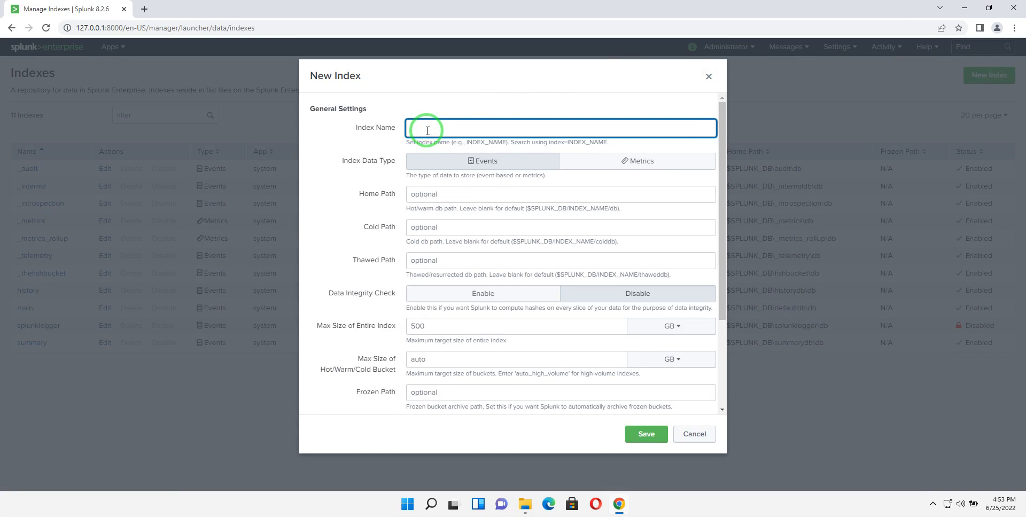
{"action": "type", "text": "Airbnb"}
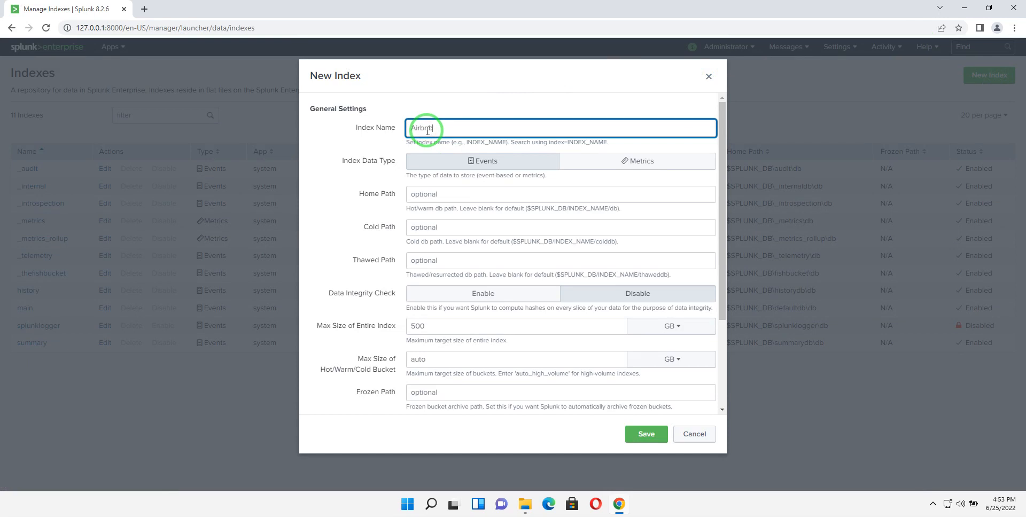
{"action": "type", "text": "Airbnb"}
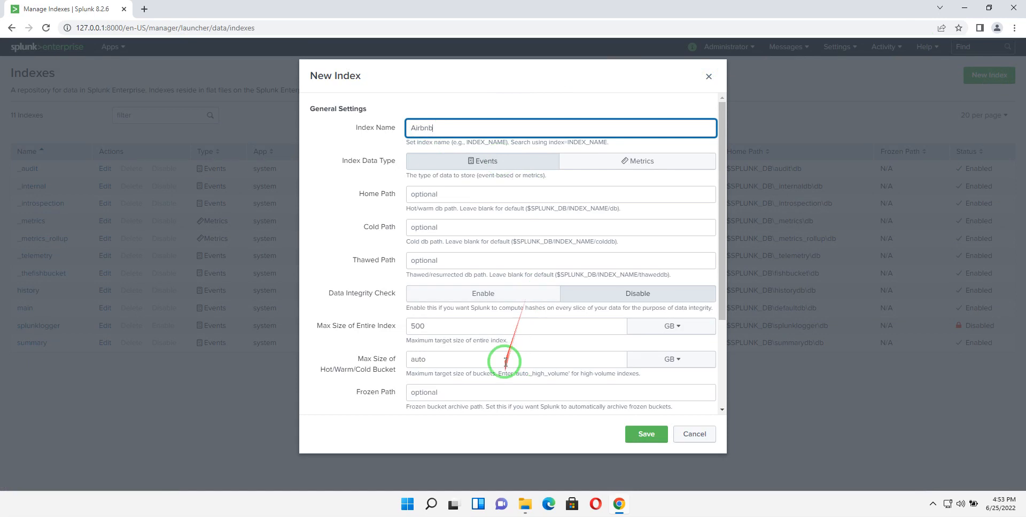
{"action": "scroll", "scroll_direction": "down", "scroll_amount": 3}
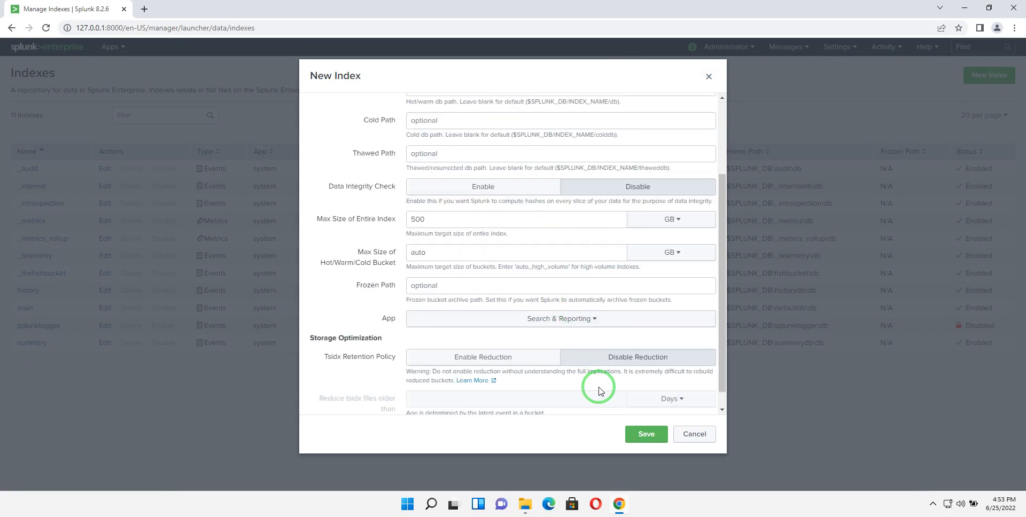
{"action": "left_click", "coordinate": [645, 433]}
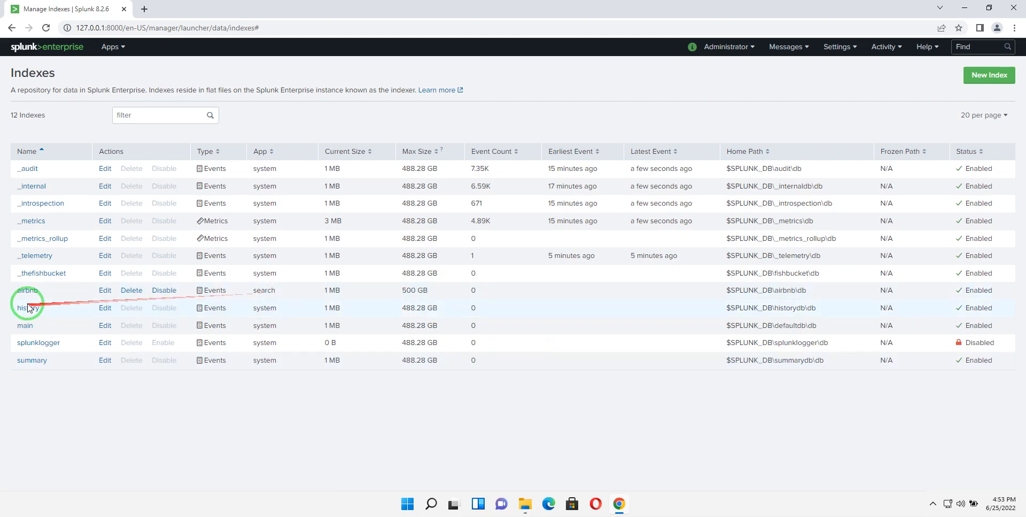
- Confirm the airbnb row among the 12 indexes, then bring up the Settings menu
{"action": "left_click", "coordinate": [27, 290]}
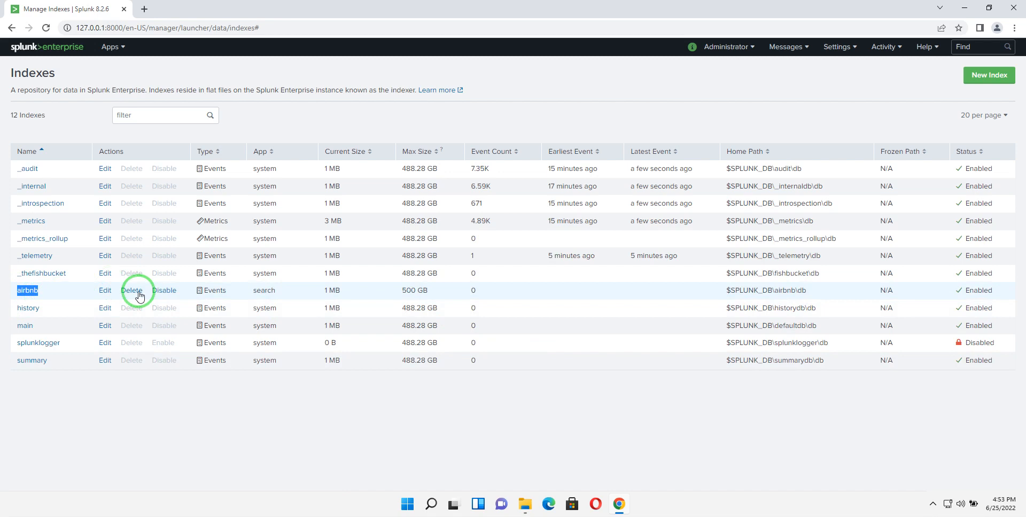
{"action": "mouse_move", "coordinate": [385, 295]}
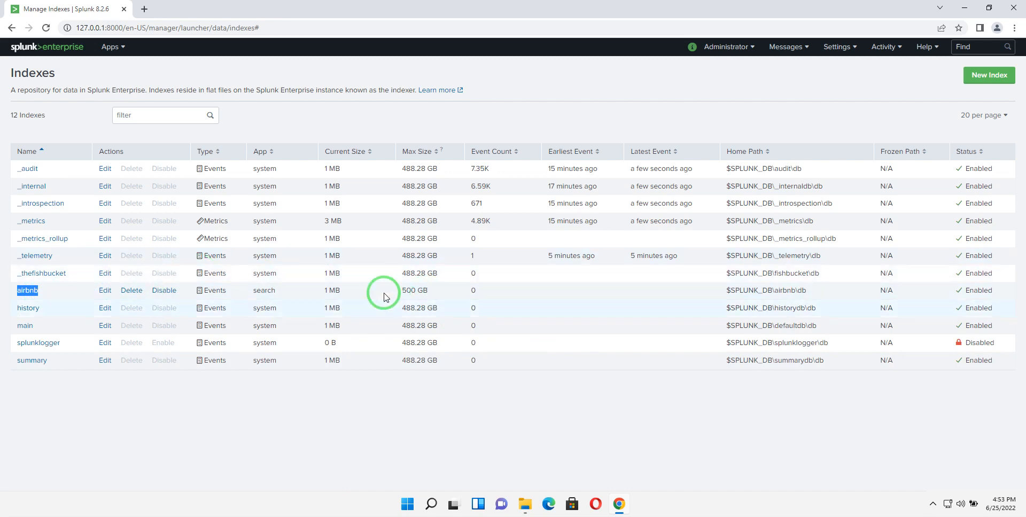
{"action": "mouse_move", "coordinate": [612, 294]}
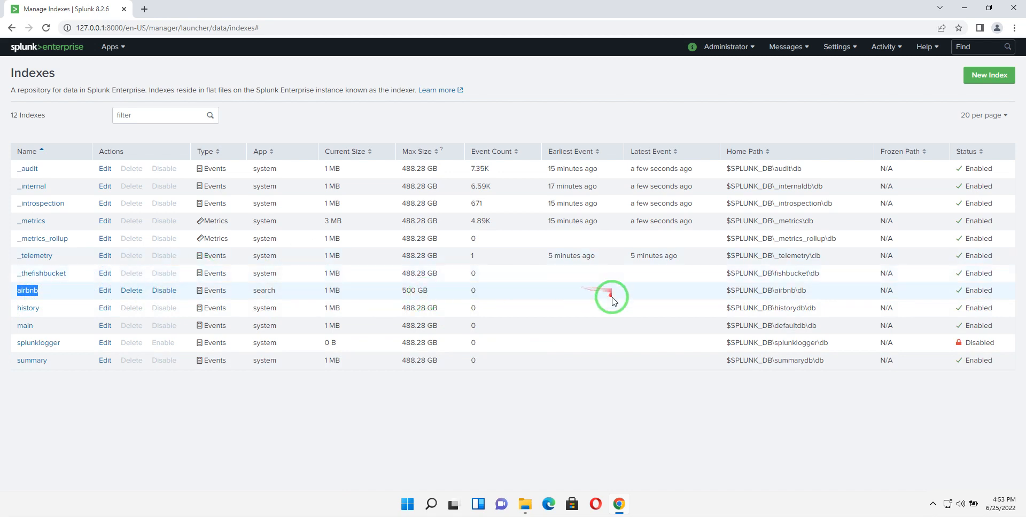
{"action": "mouse_move", "coordinate": [597, 298]}
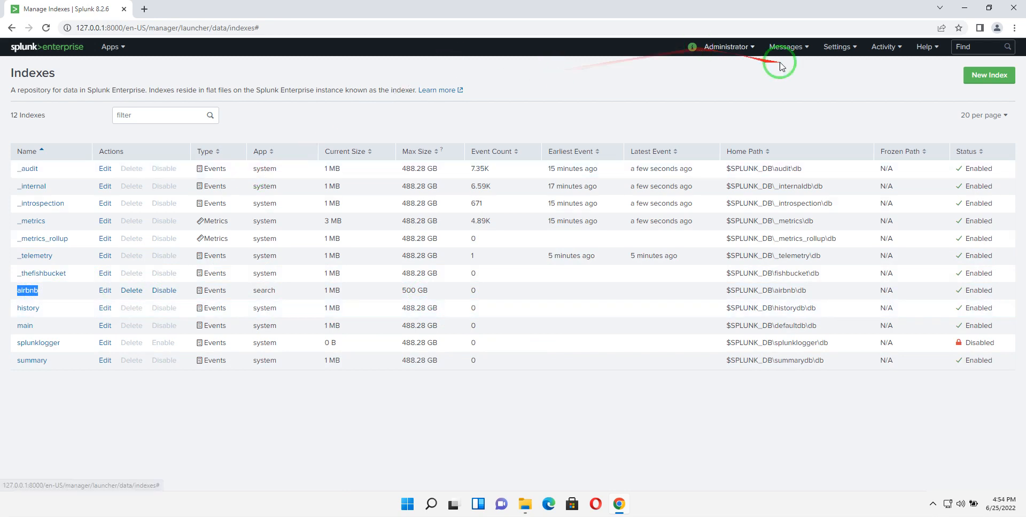
{"action": "left_click", "coordinate": [836, 47]}
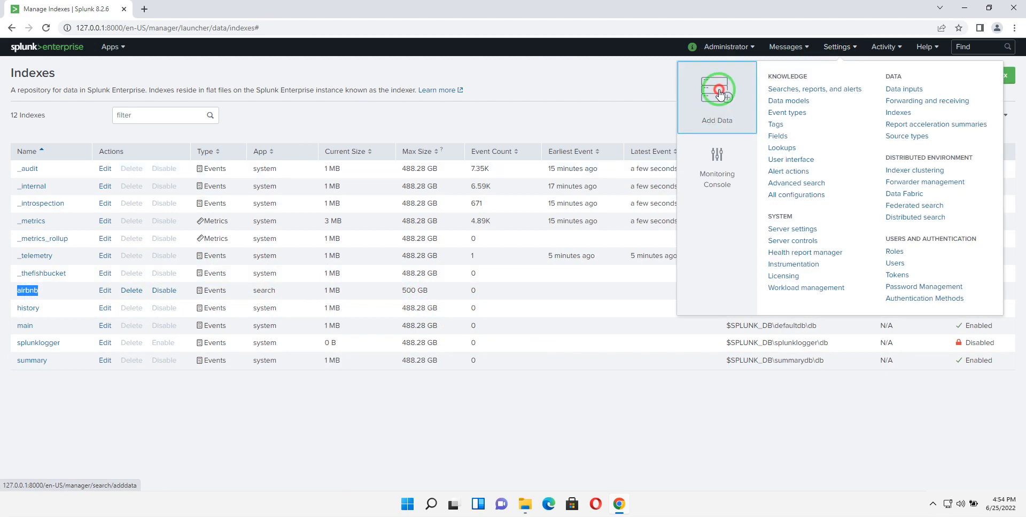
- Start Add Data, skip the guided tour, and choose Upload files from my computer
{"action": "left_click", "coordinate": [717, 91]}
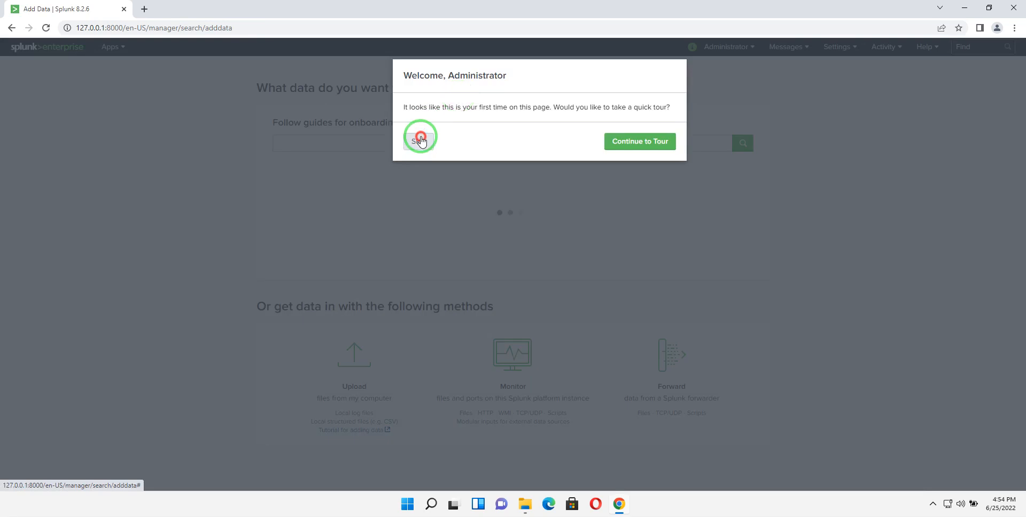
{"action": "left_click", "coordinate": [420, 141]}
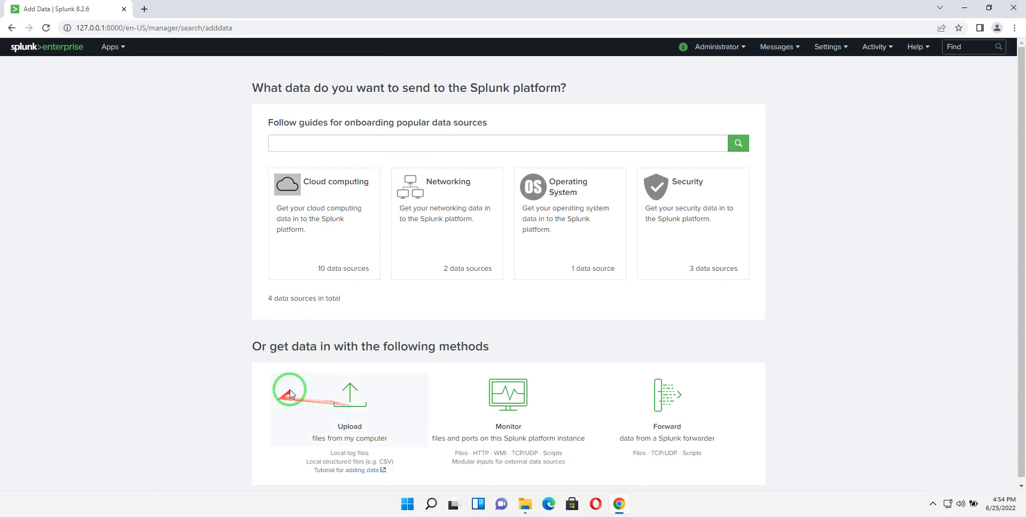
{"action": "mouse_move", "coordinate": [352, 409]}
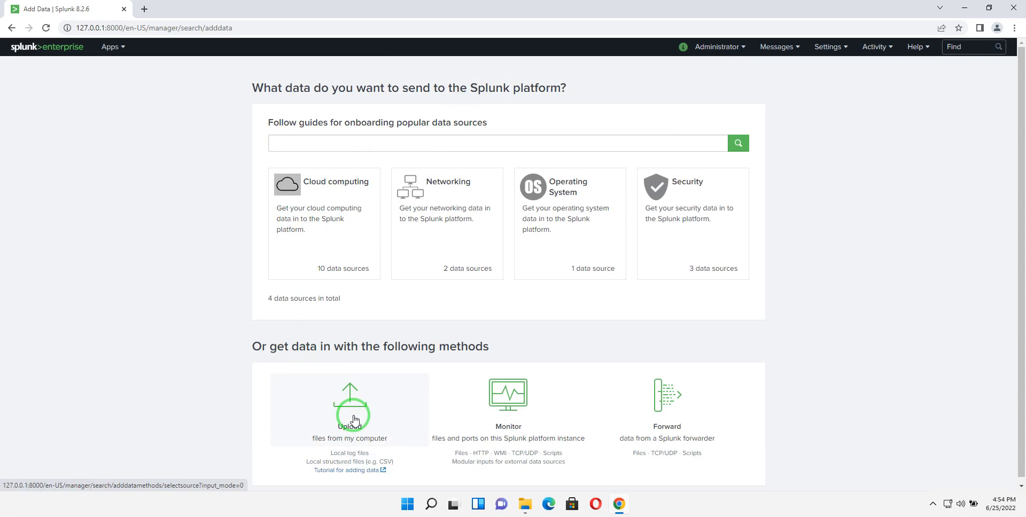
{"action": "left_click", "coordinate": [349, 409]}
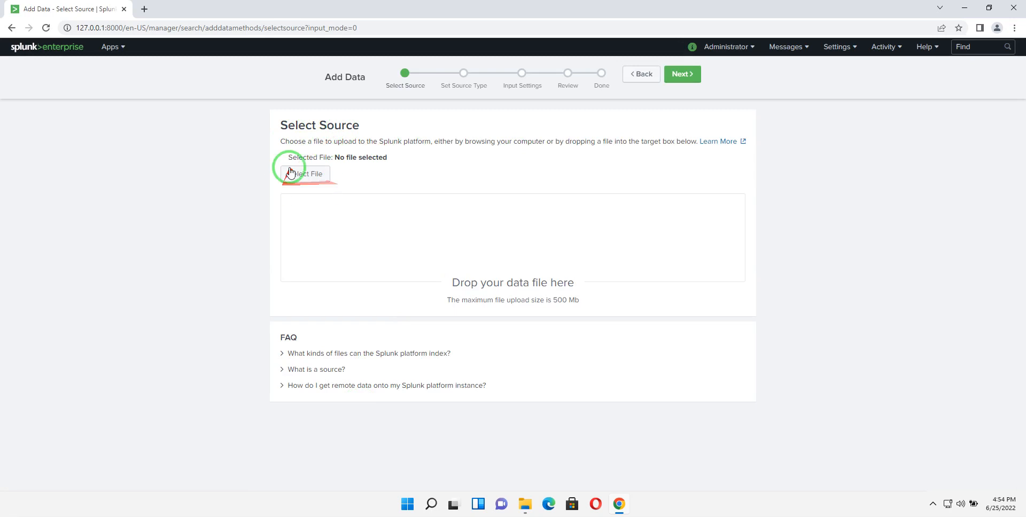
- Select airbnb.csv from the Downloads folder as the upload source file
{"action": "left_click", "coordinate": [305, 174]}
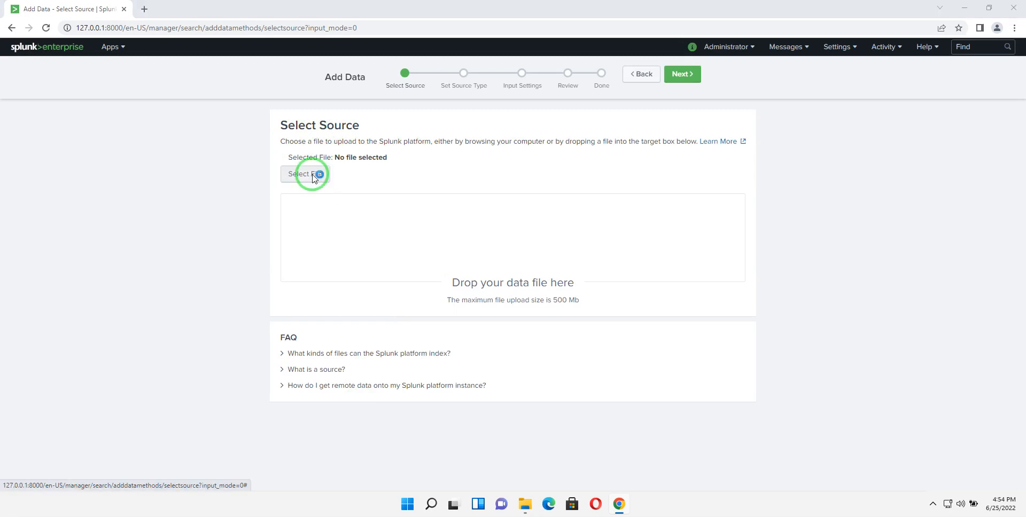
{"action": "left_click", "coordinate": [304, 175]}
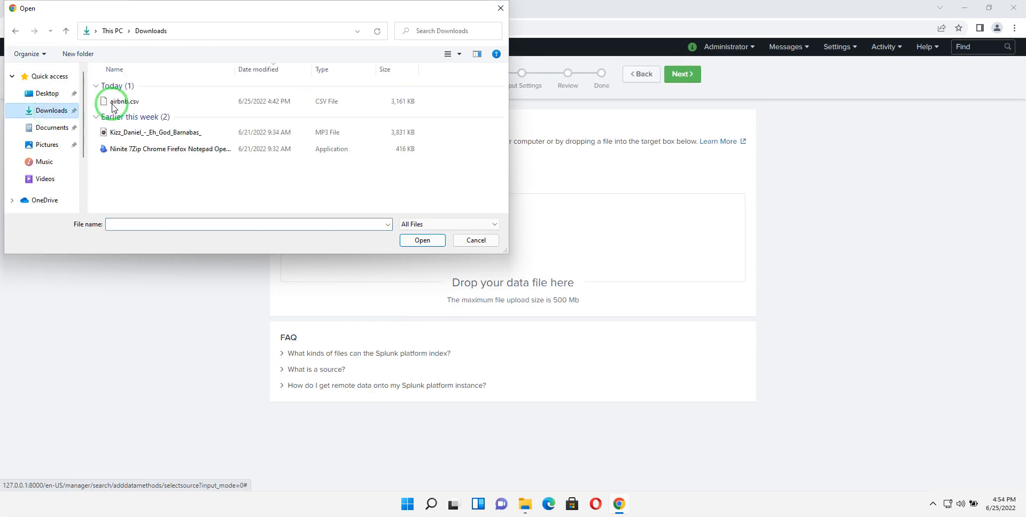
{"action": "left_click", "coordinate": [122, 101]}
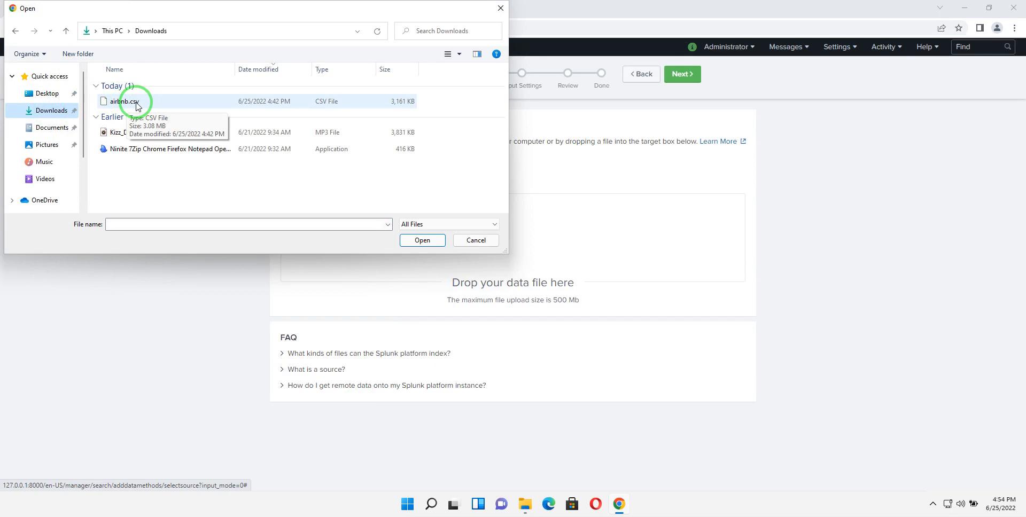
{"action": "left_click", "coordinate": [124, 101]}
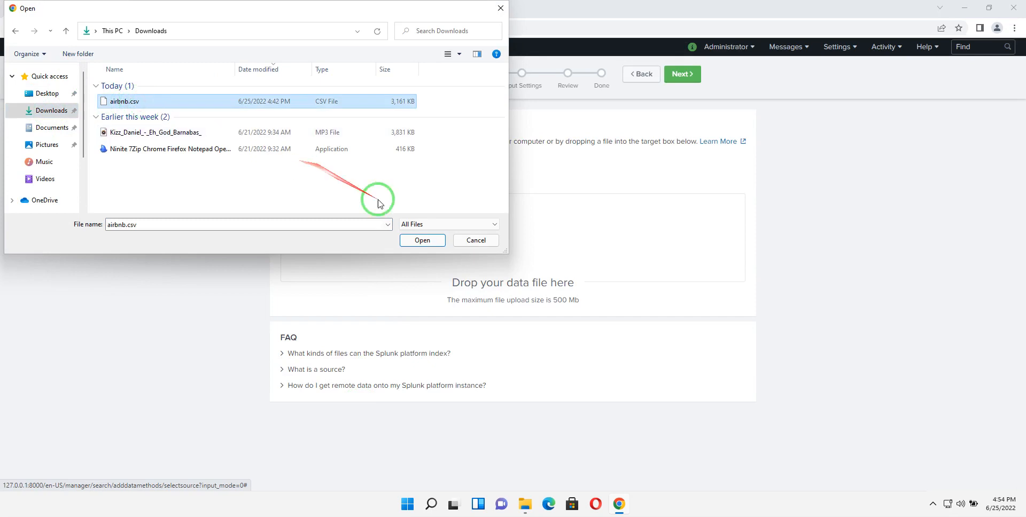
{"action": "left_click", "coordinate": [422, 240]}
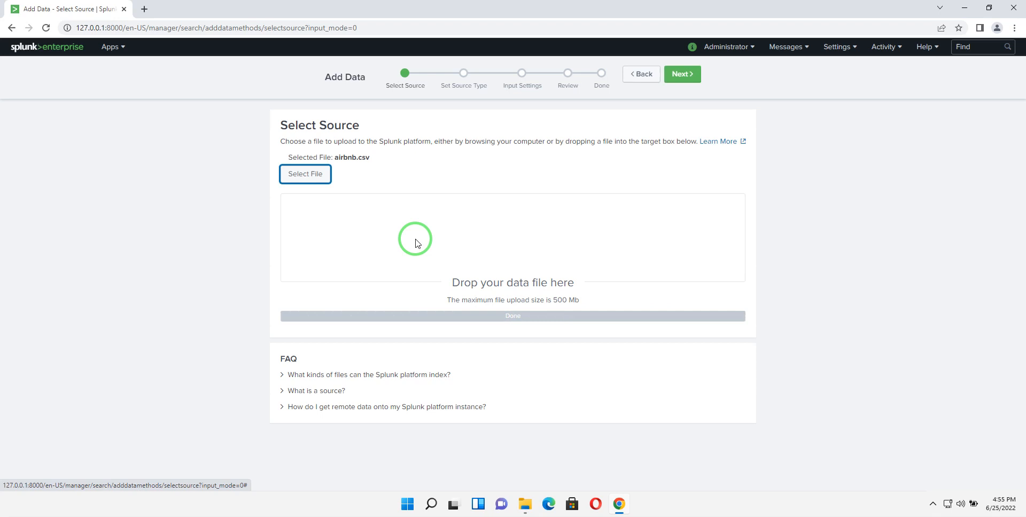
{"action": "mouse_move", "coordinate": [349, 159]}
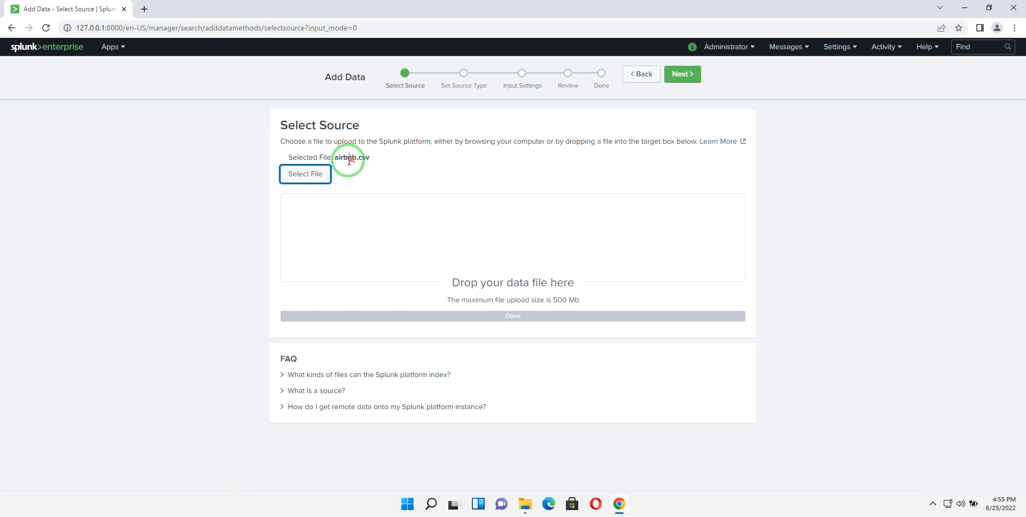
{"action": "mouse_move", "coordinate": [324, 160]}
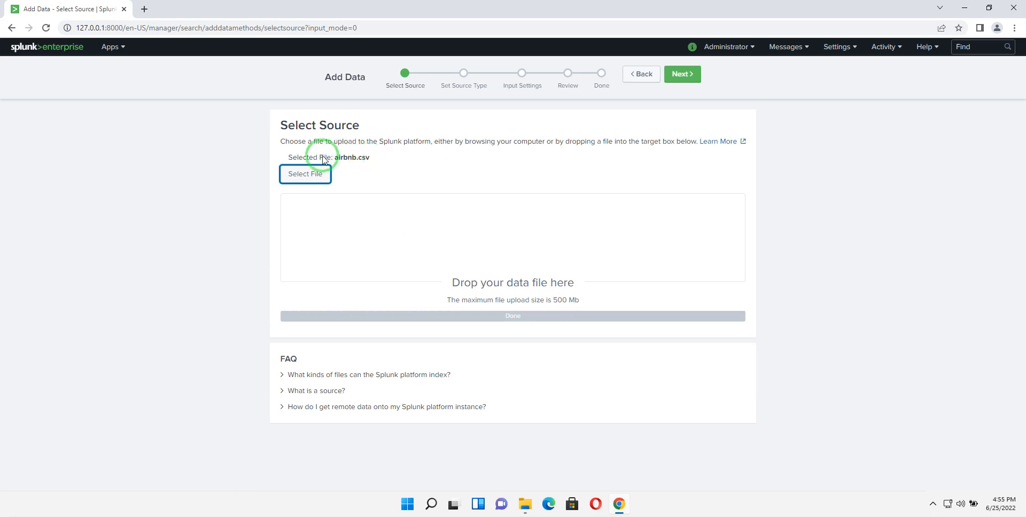
{"action": "mouse_move", "coordinate": [339, 159]}
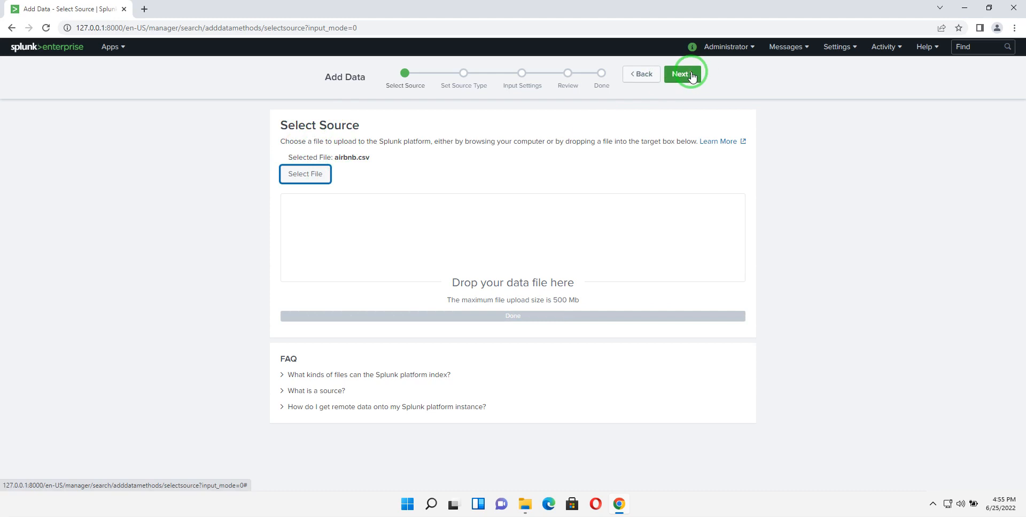
- Advance to Set Source Type and apply the csv source type to preview airbnb.csv rows
{"action": "left_click", "coordinate": [682, 73]}
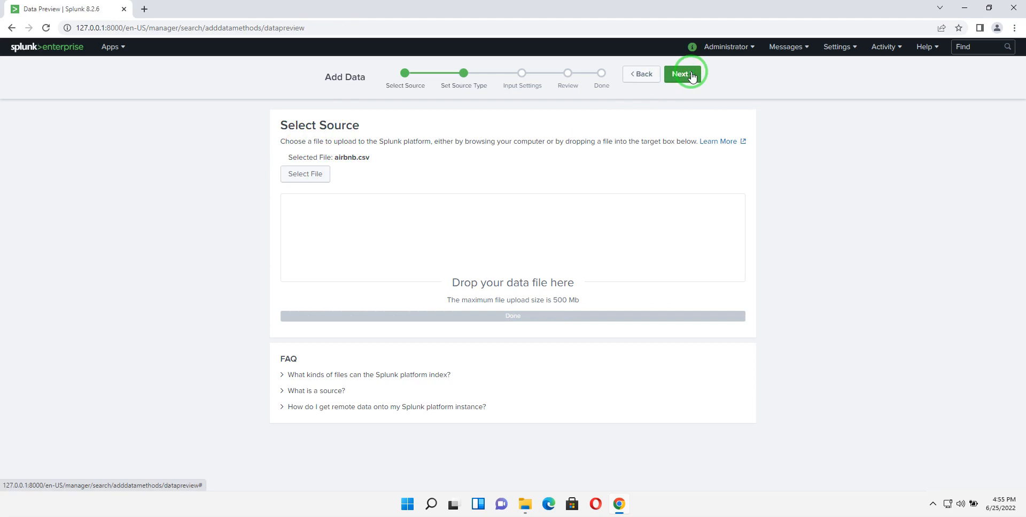
{"action": "left_click", "coordinate": [681, 74]}
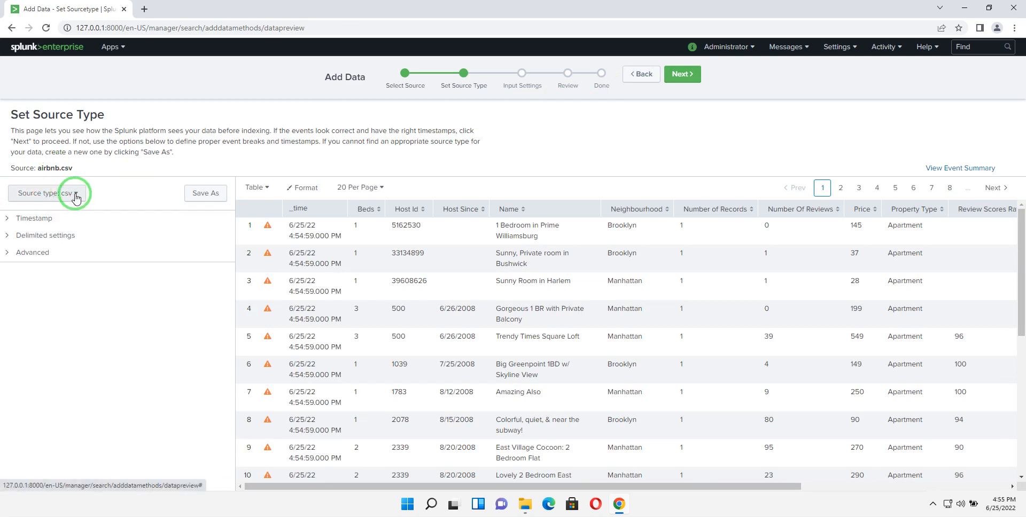
{"action": "left_click", "coordinate": [47, 193]}
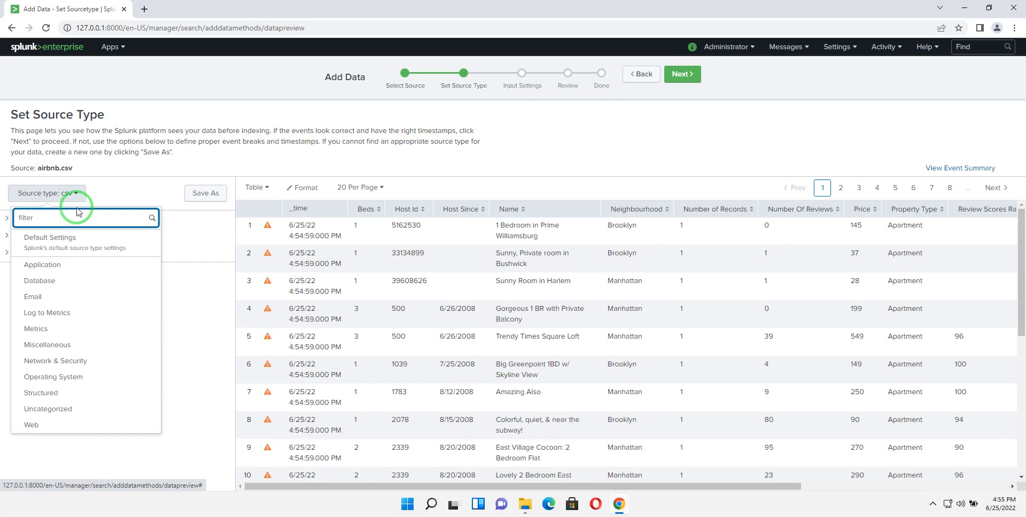
{"action": "left_click", "coordinate": [39, 281]}
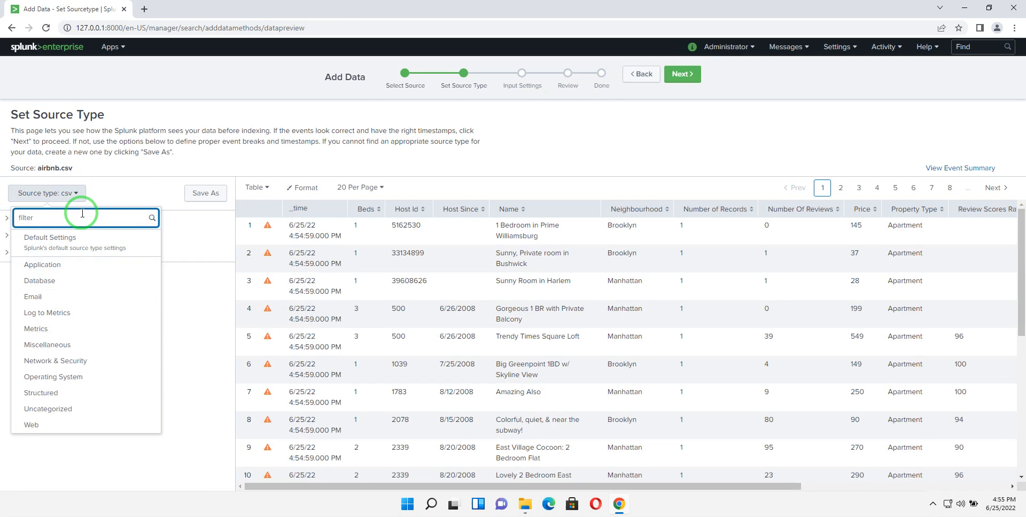
{"action": "type", "text": "csv"}
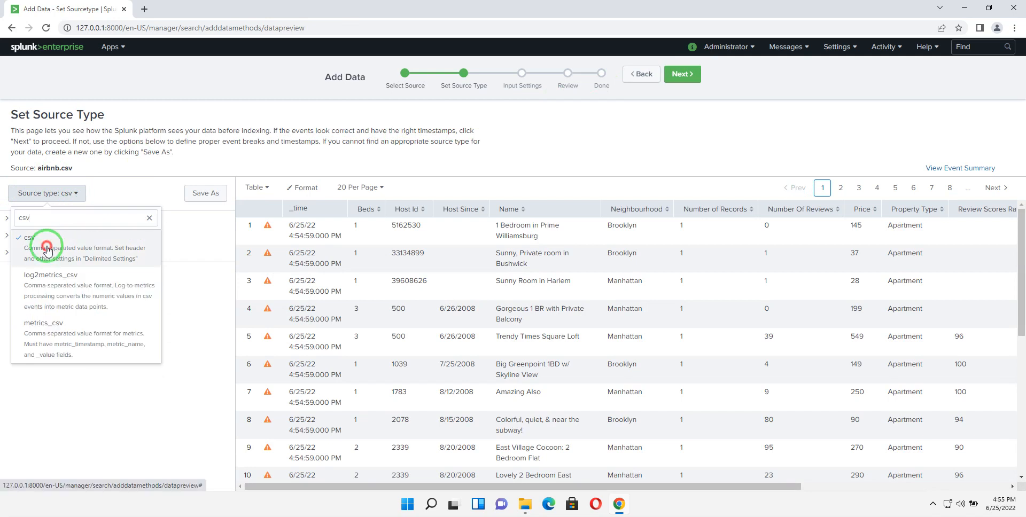
{"action": "left_click", "coordinate": [29, 239]}
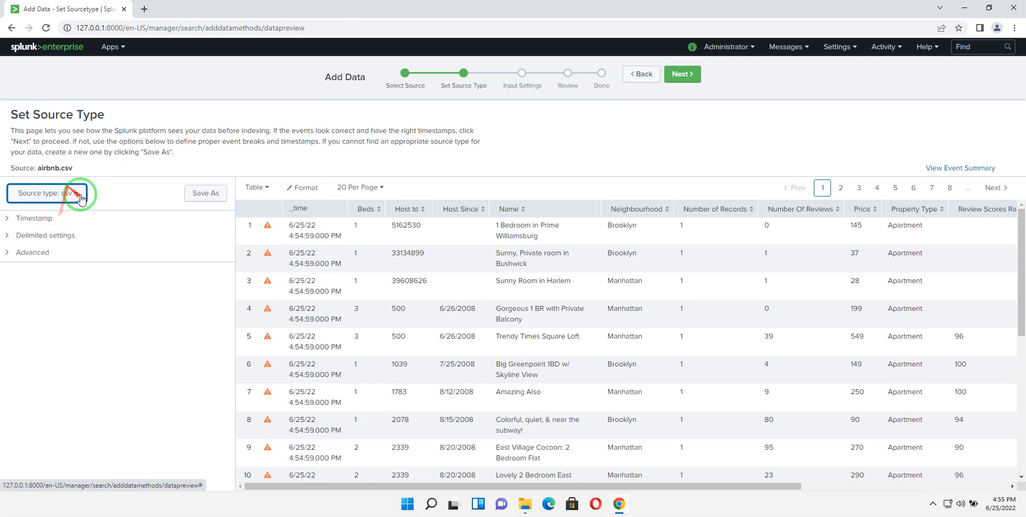
{"action": "mouse_move", "coordinate": [392, 140]}
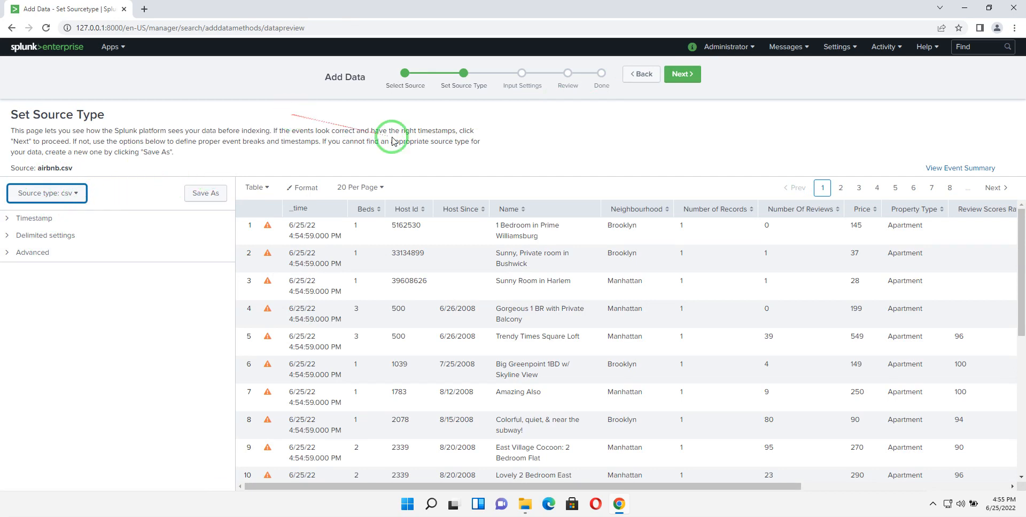
{"action": "mouse_move", "coordinate": [555, 305]}
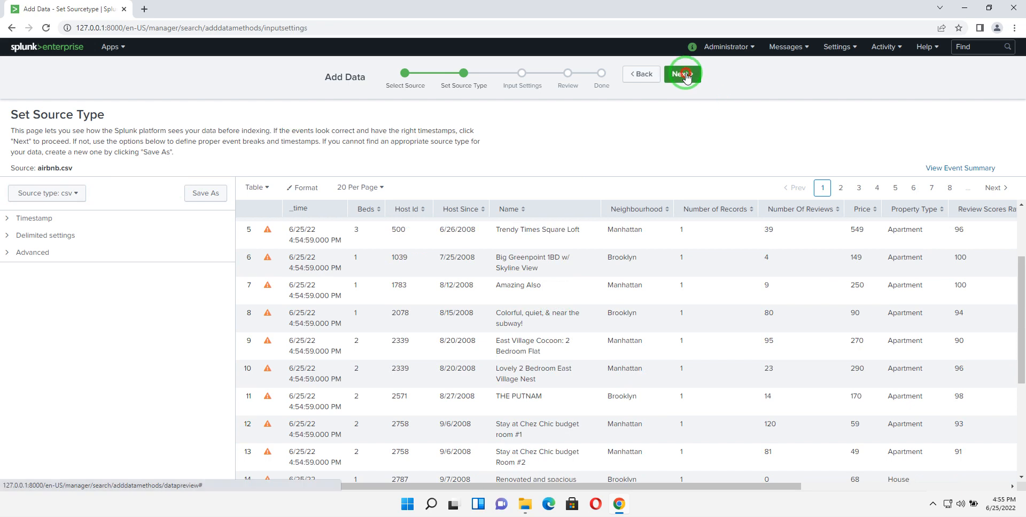
- In Input Settings, choose airbnb as the destination index for the data
{"action": "left_click", "coordinate": [682, 74]}
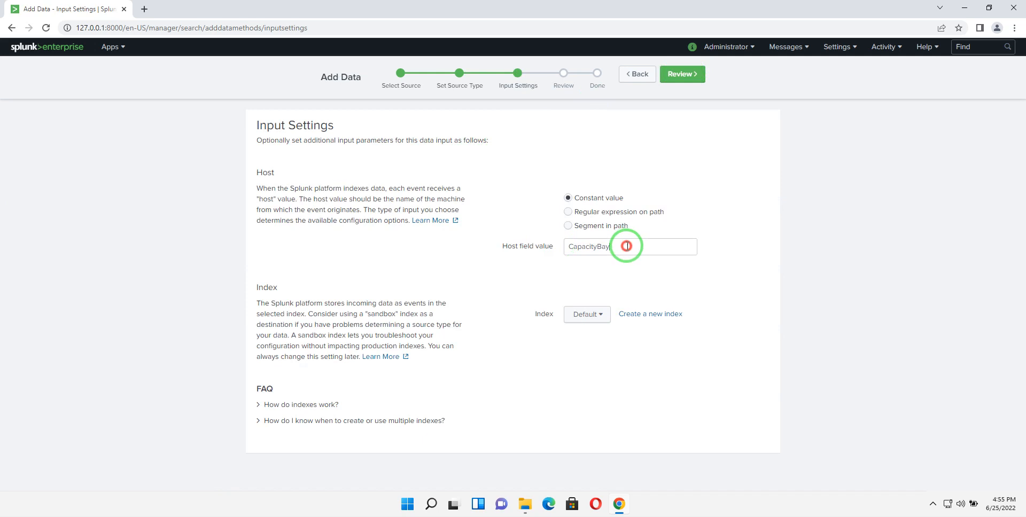
{"action": "mouse_move", "coordinate": [478, 182]}
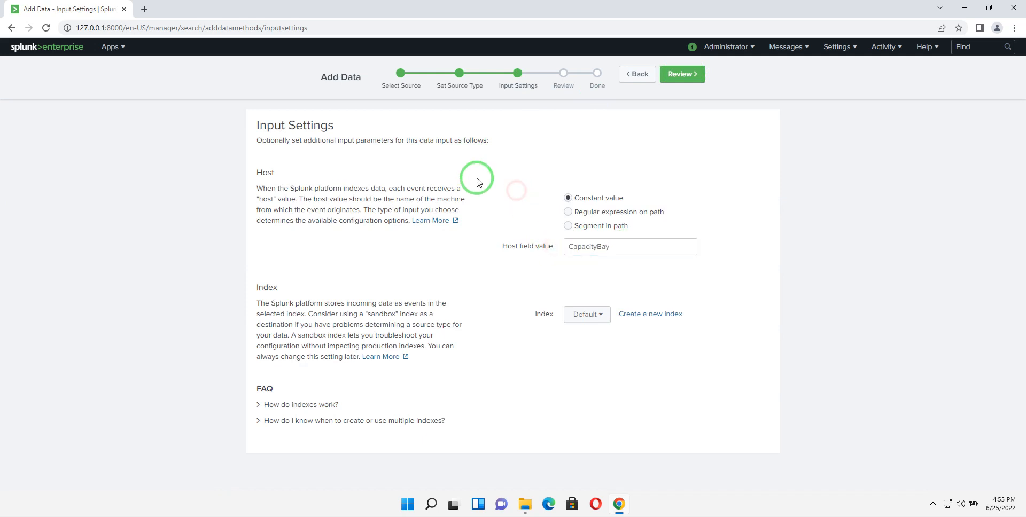
{"action": "mouse_move", "coordinate": [495, 193]}
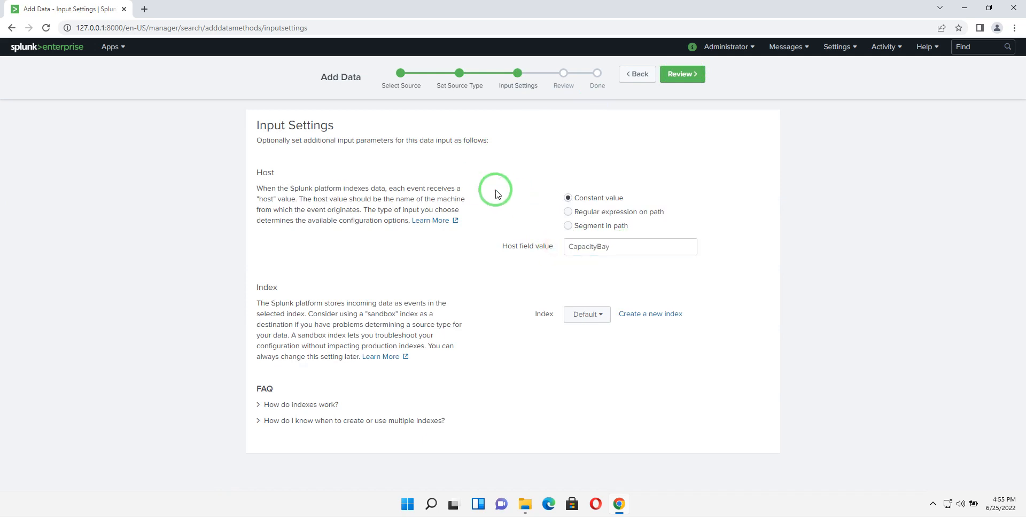
{"action": "mouse_move", "coordinate": [614, 237]}
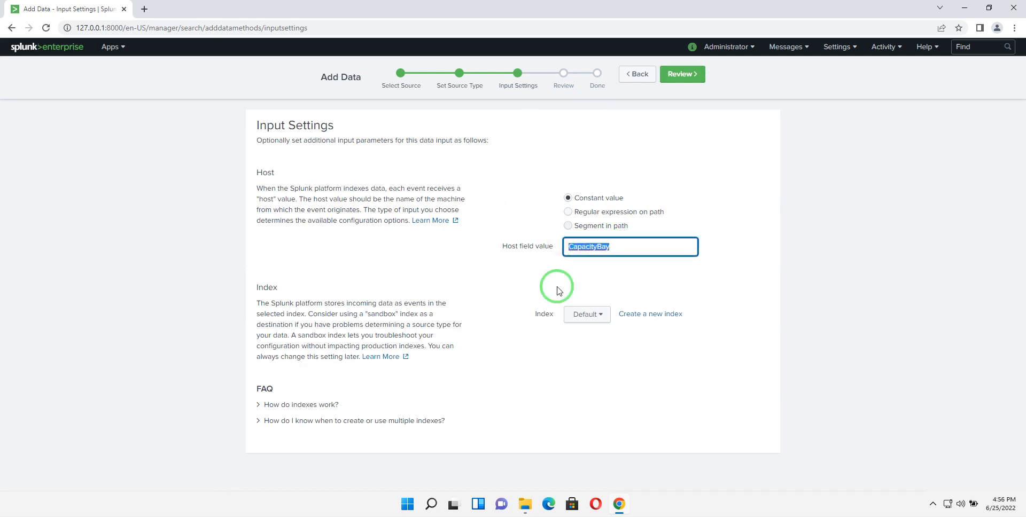
{"action": "mouse_move", "coordinate": [544, 319]}
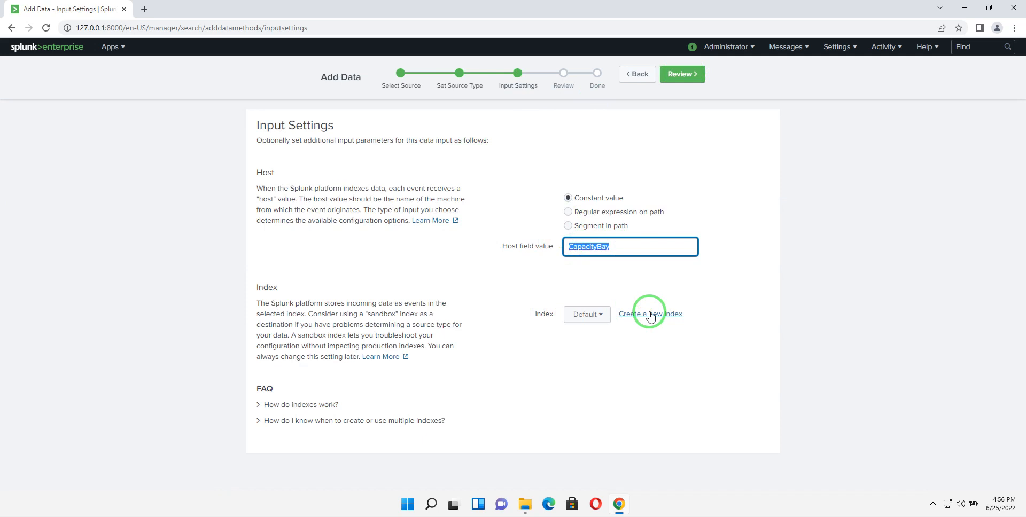
{"action": "mouse_move", "coordinate": [586, 315]}
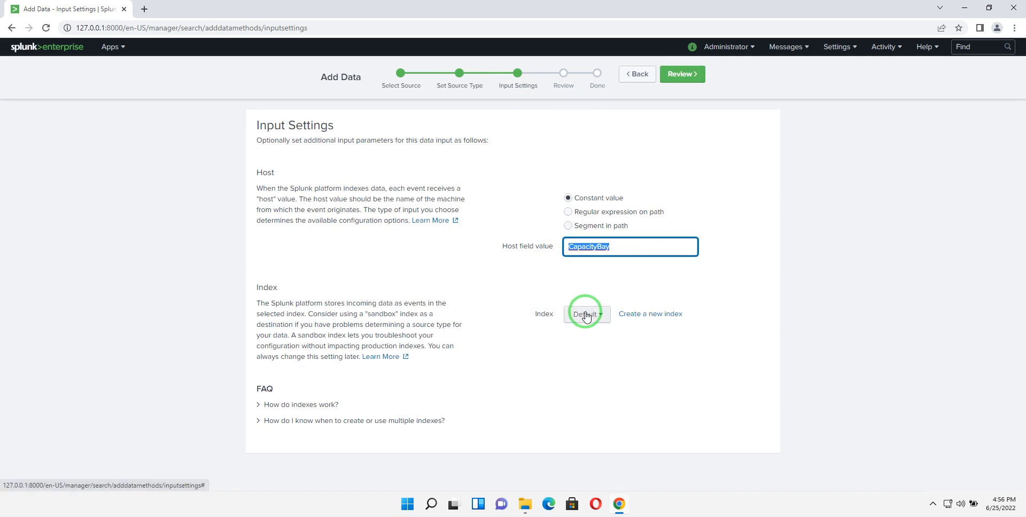
{"action": "left_click", "coordinate": [586, 313]}
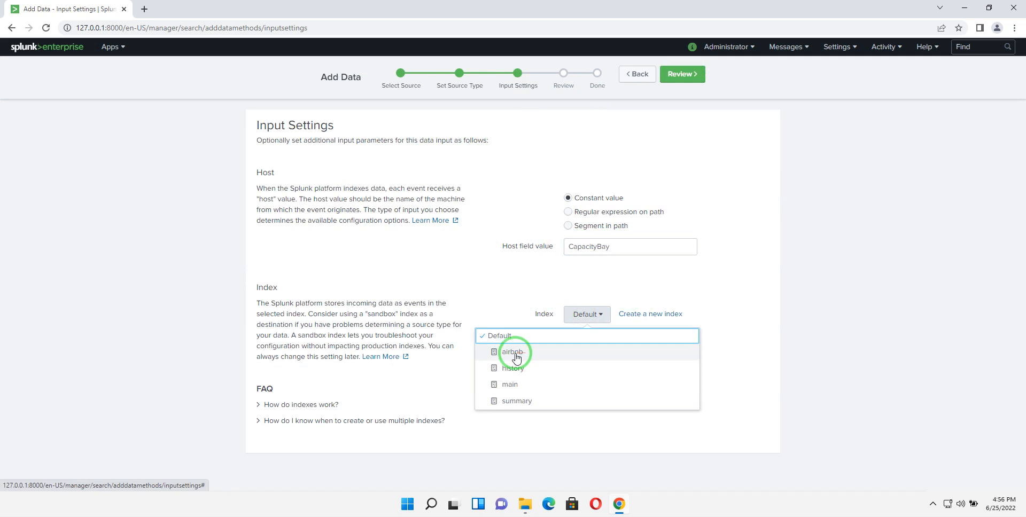
{"action": "left_click", "coordinate": [514, 352]}
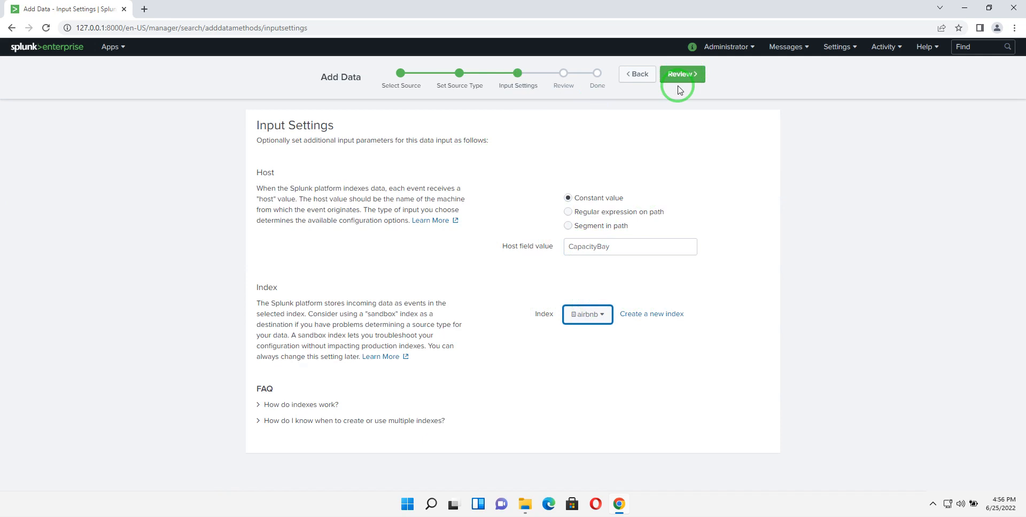
- Review the summary (airbnb.csv, csv, CapacityBay, airbnb) and submit the file for indexing
{"action": "left_click", "coordinate": [682, 74]}
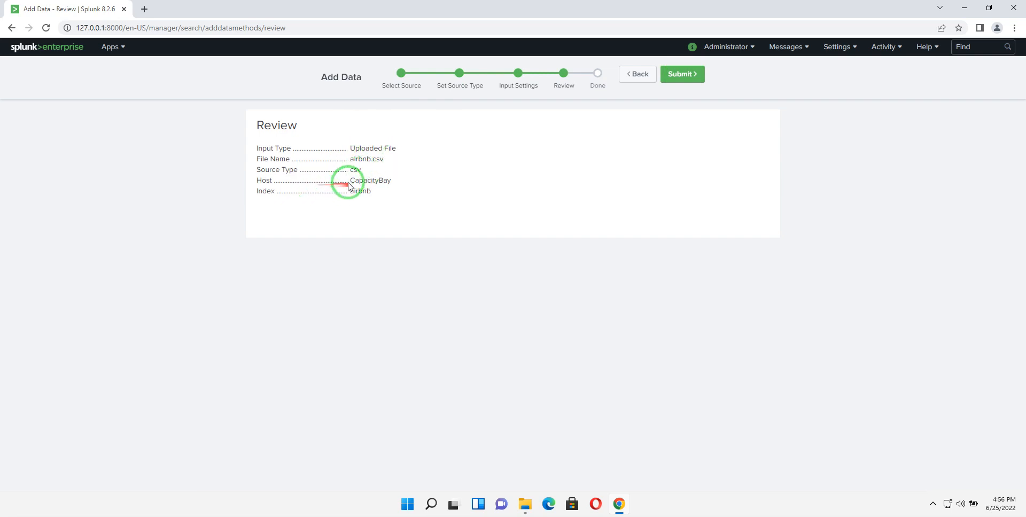
{"action": "double_click", "coordinate": [371, 180]}
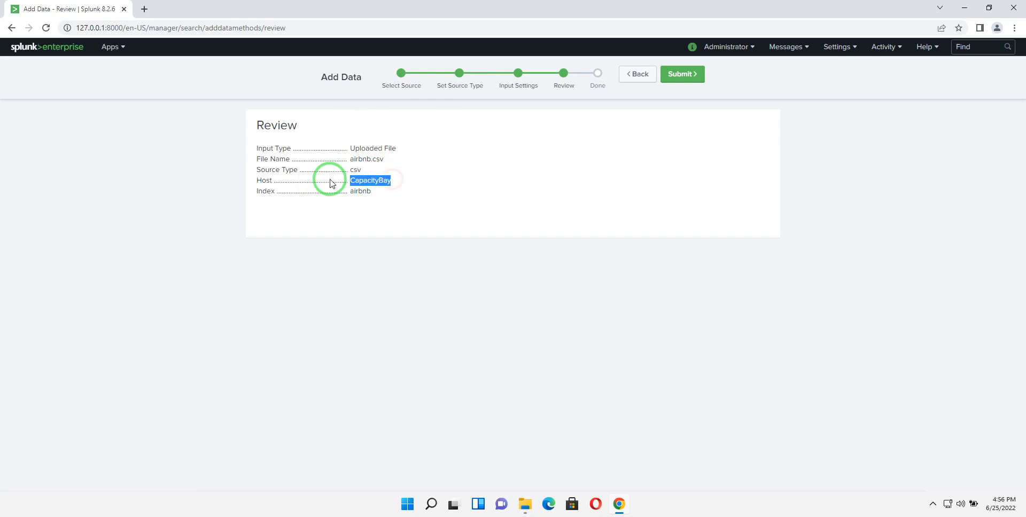
{"action": "double_click", "coordinate": [360, 190]}
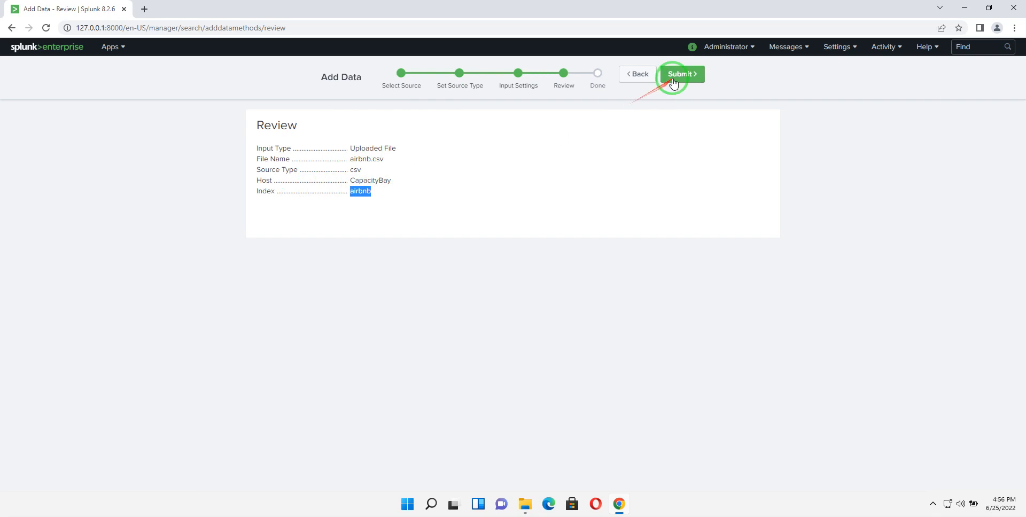
{"action": "left_click", "coordinate": [679, 73]}
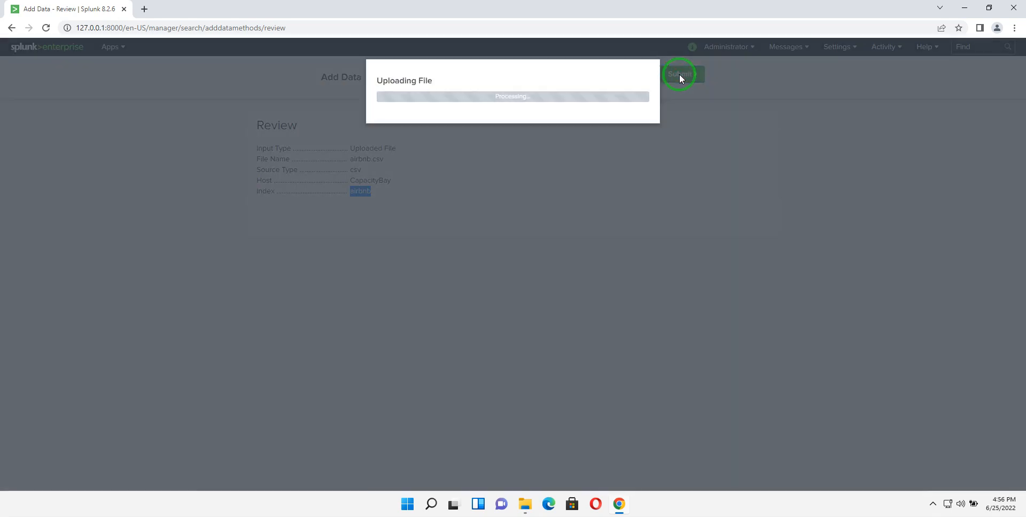
- Start searching the successfully uploaded airbnb.csv data from the upload summary
{"action": "left_click", "coordinate": [680, 74]}
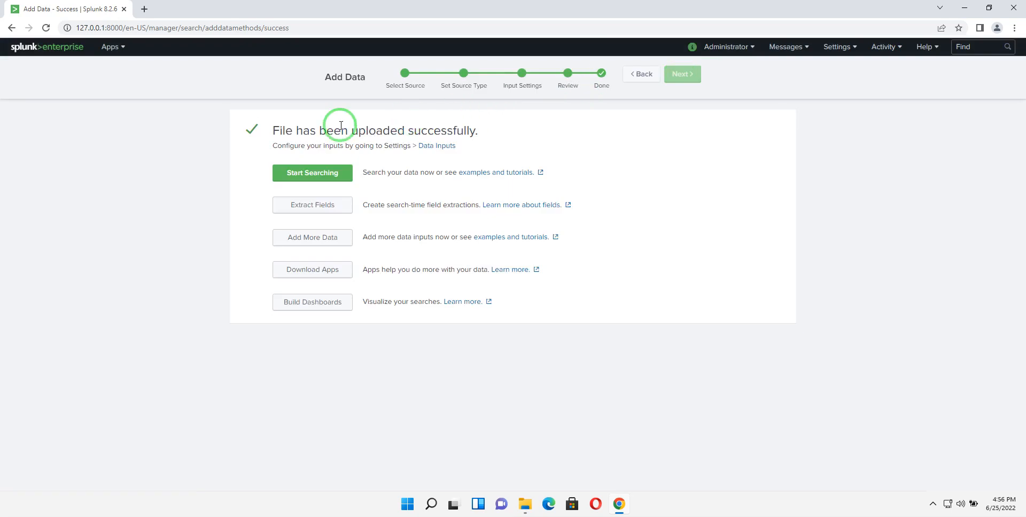
{"action": "mouse_move", "coordinate": [320, 142]}
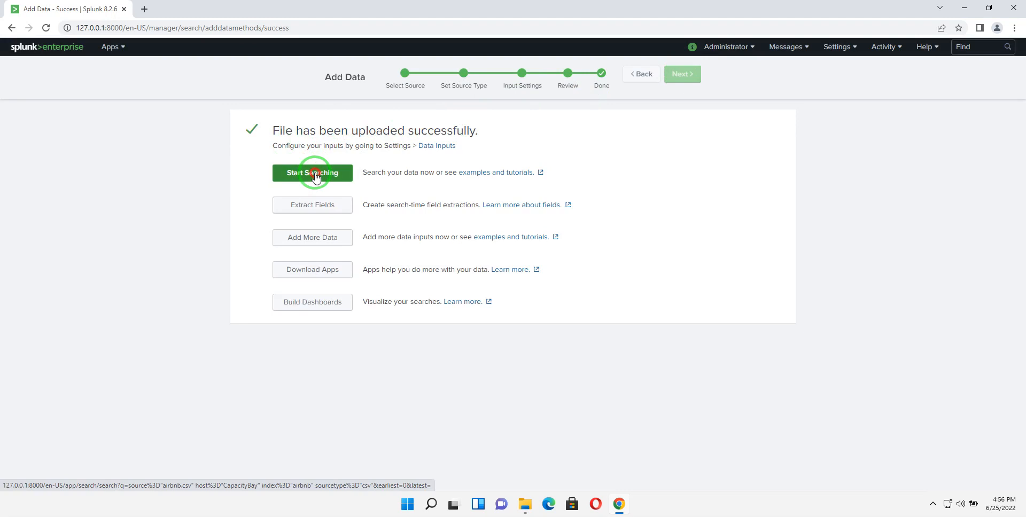
{"action": "left_click", "coordinate": [312, 173]}
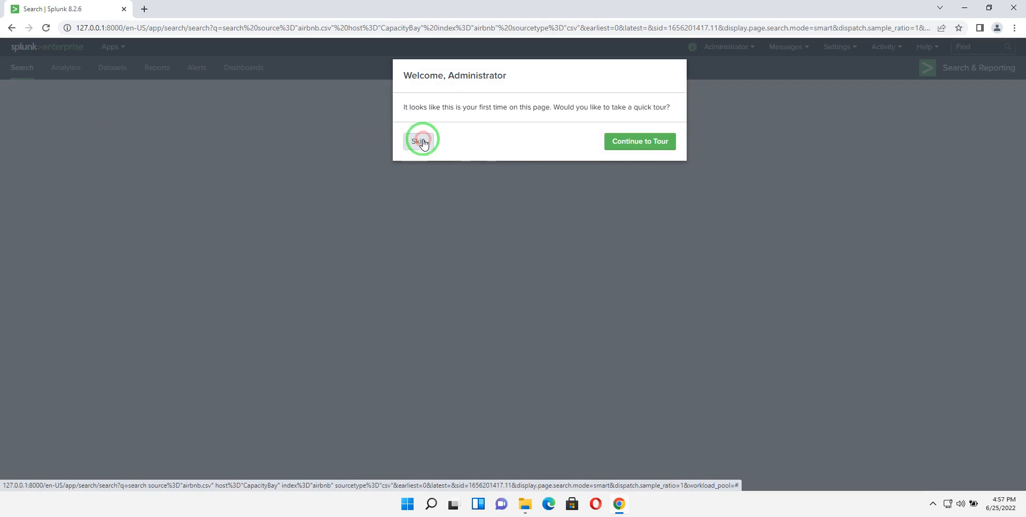
- Skip the tour, run the search returning 30,478 events, and view Visualization then Events
{"action": "left_click", "coordinate": [419, 141]}
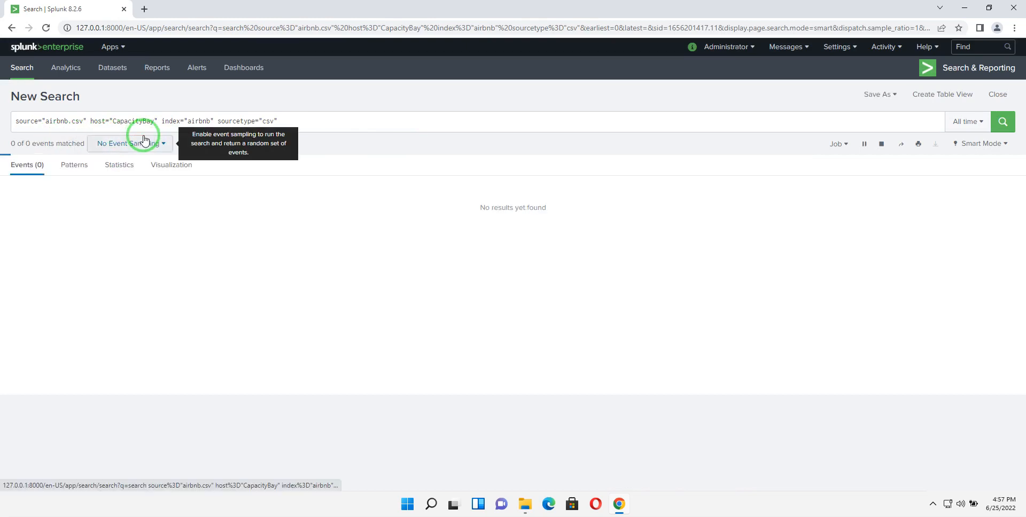
{"action": "left_click", "coordinate": [1001, 122]}
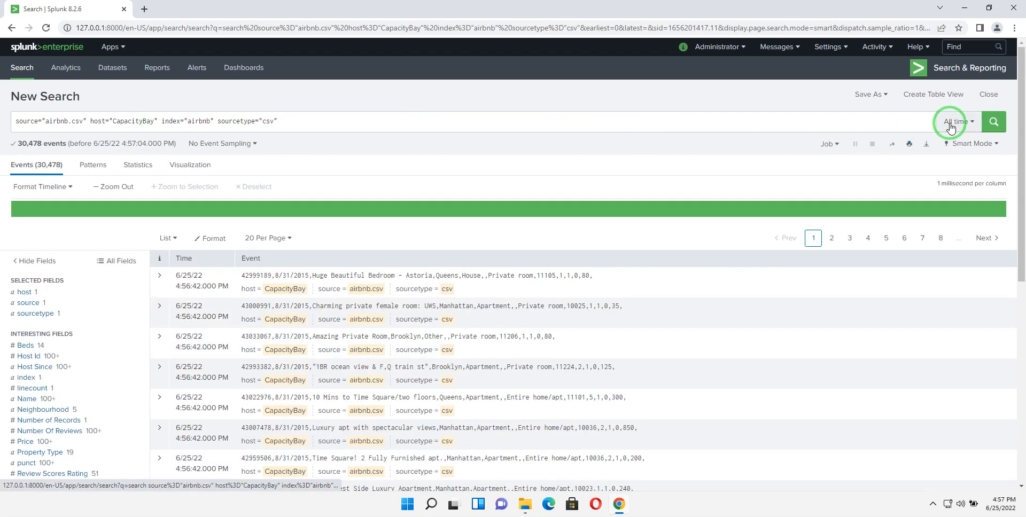
{"action": "mouse_move", "coordinate": [973, 125]}
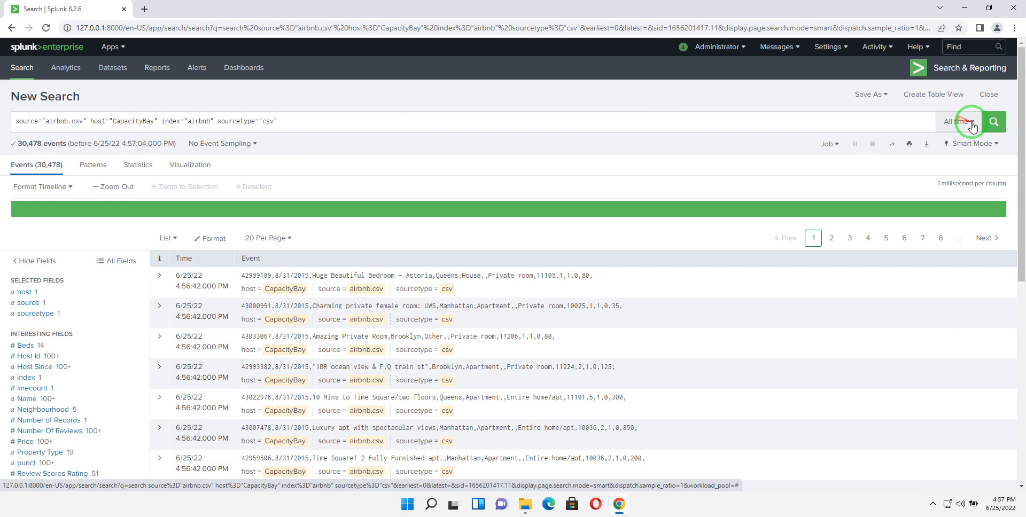
{"action": "mouse_move", "coordinate": [124, 103]}
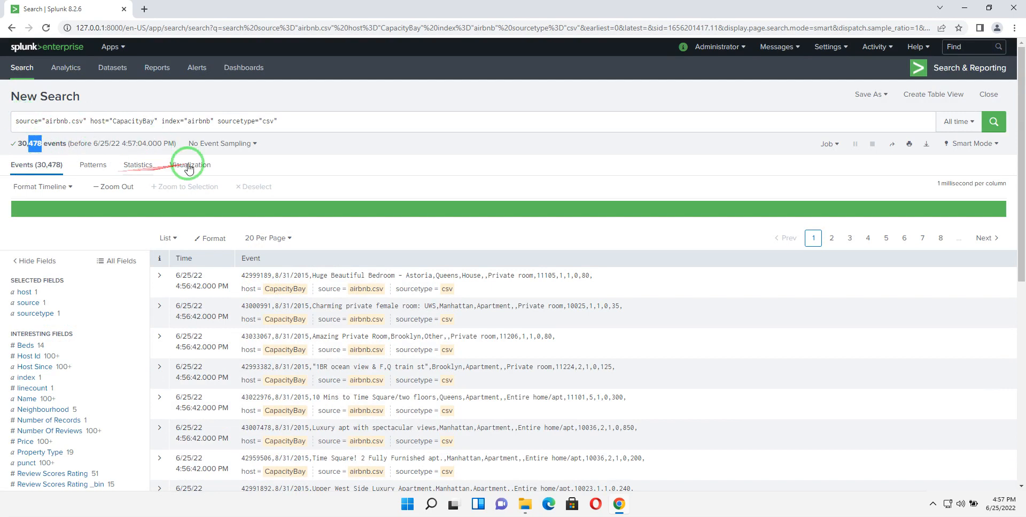
{"action": "left_click", "coordinate": [189, 165]}
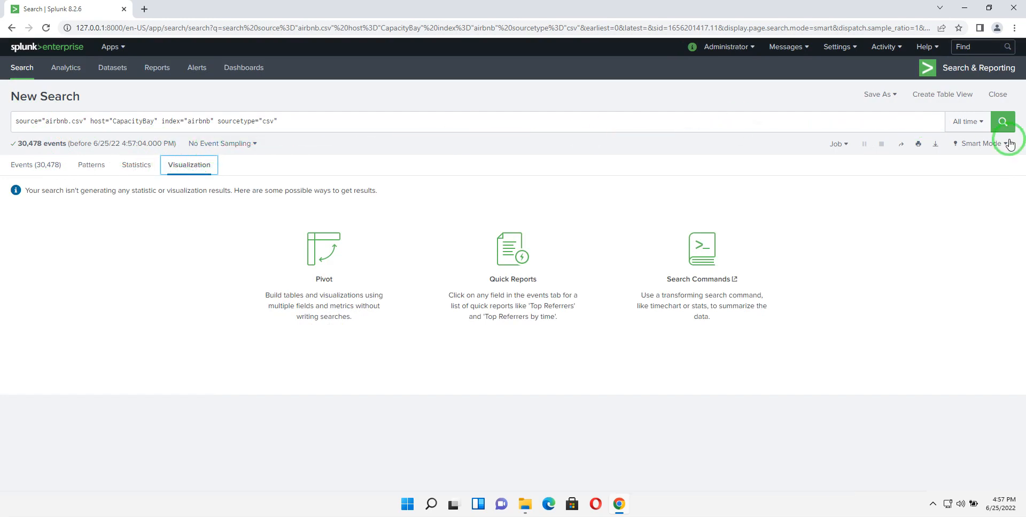
{"action": "mouse_move", "coordinate": [61, 164]}
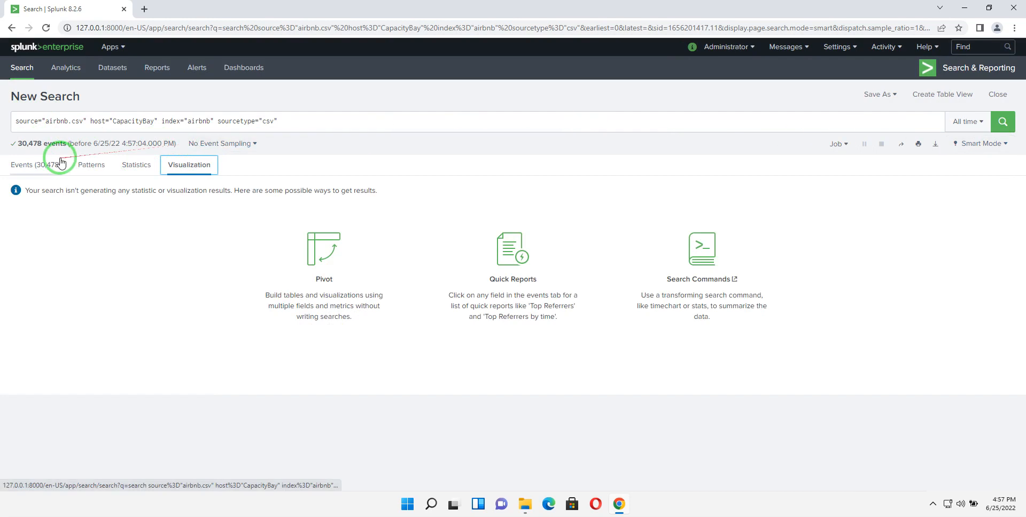
{"action": "left_click", "coordinate": [21, 165]}
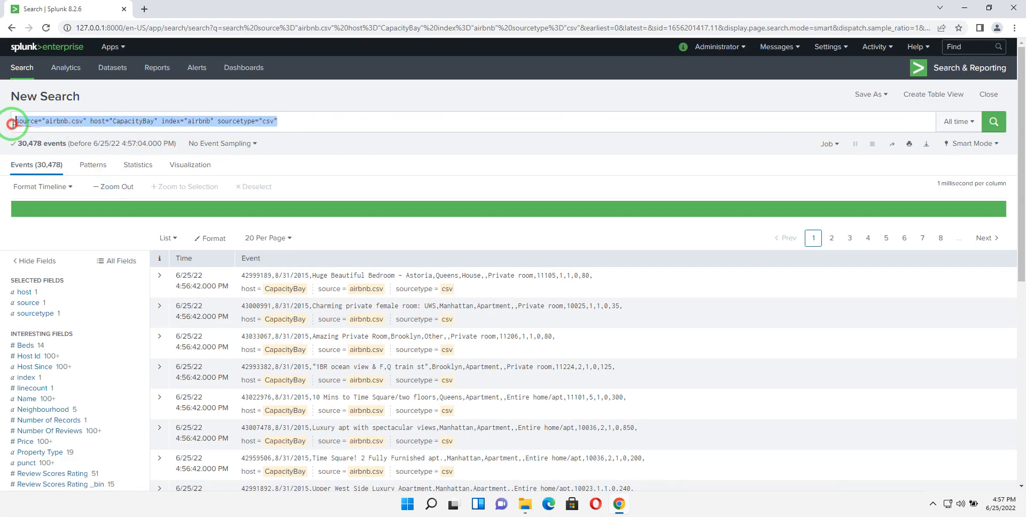
- Run the search index=airbnb, returning 30,478 events
{"action": "type", "text": "inde"}
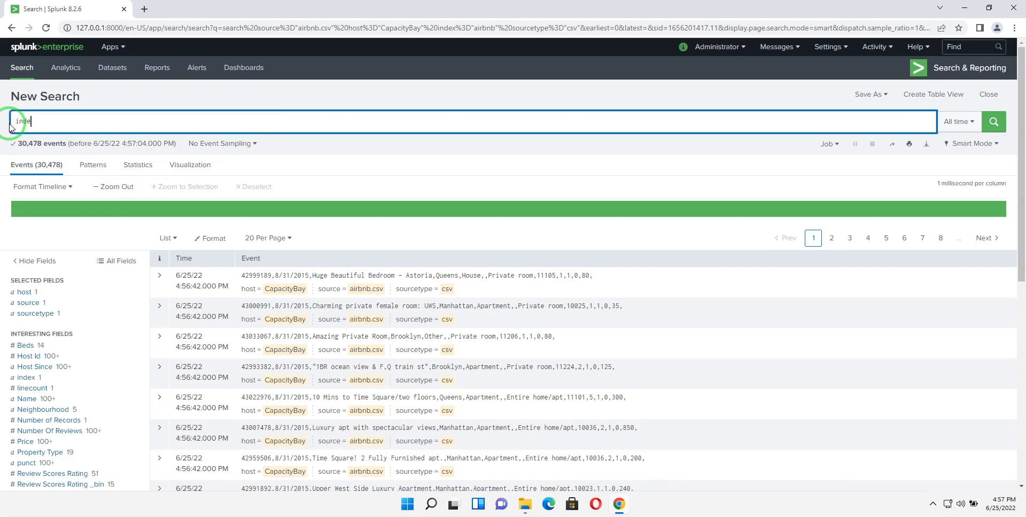
{"action": "type", "text": "x"}
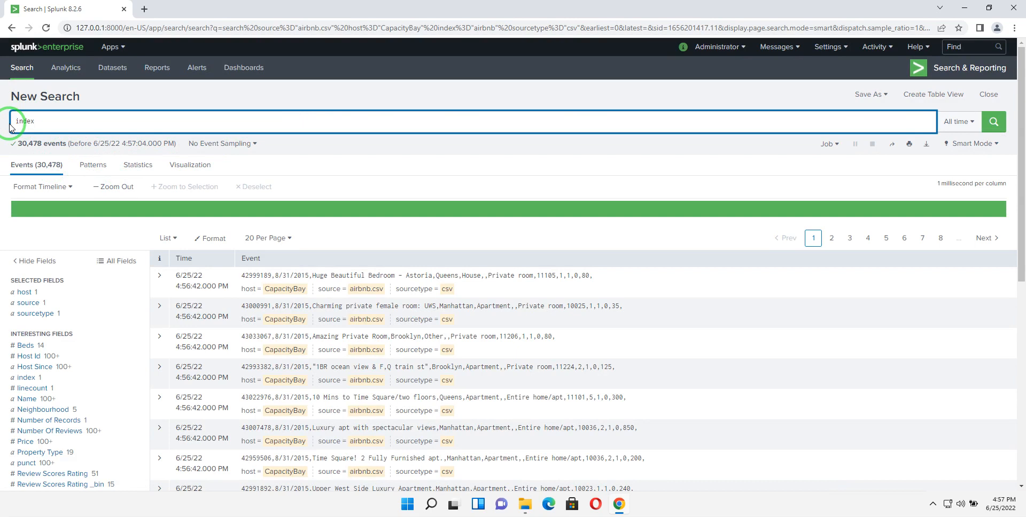
{"action": "type", "text": "="}
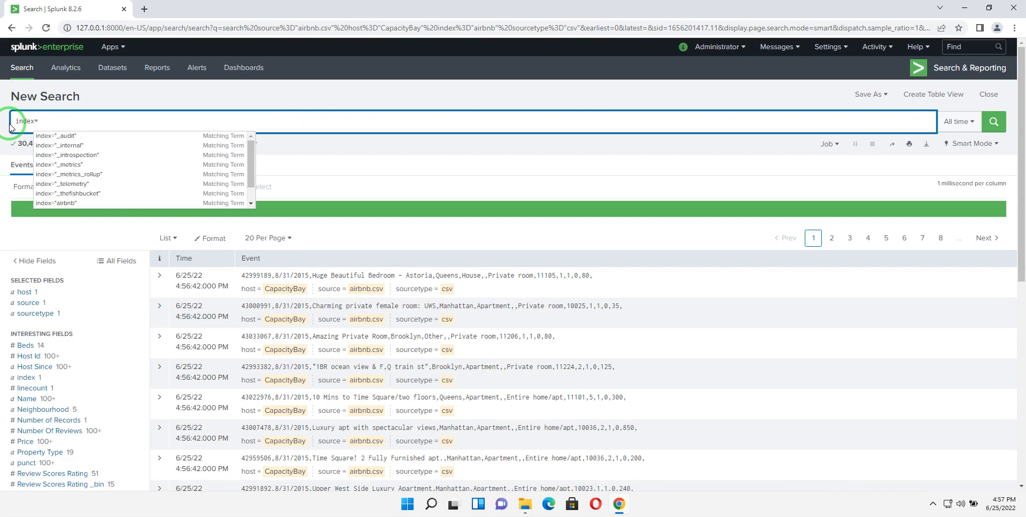
{"action": "type", "text": "airbnb"}
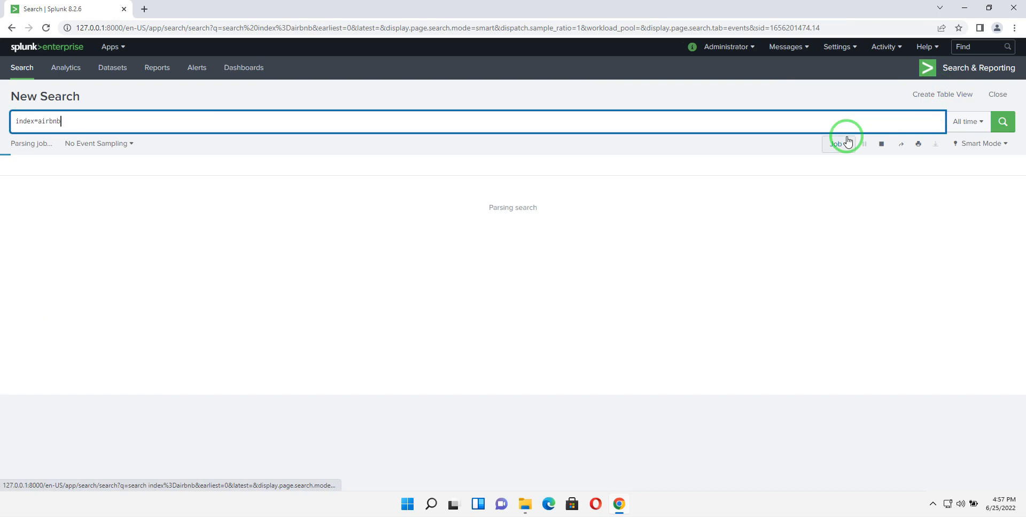
{"action": "left_click", "coordinate": [1002, 121]}
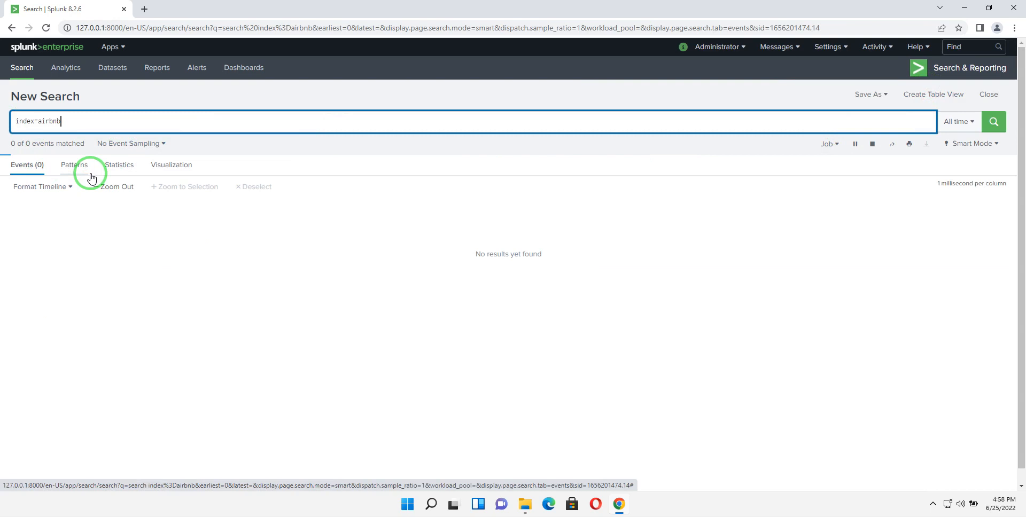
{"action": "left_click", "coordinate": [993, 122]}
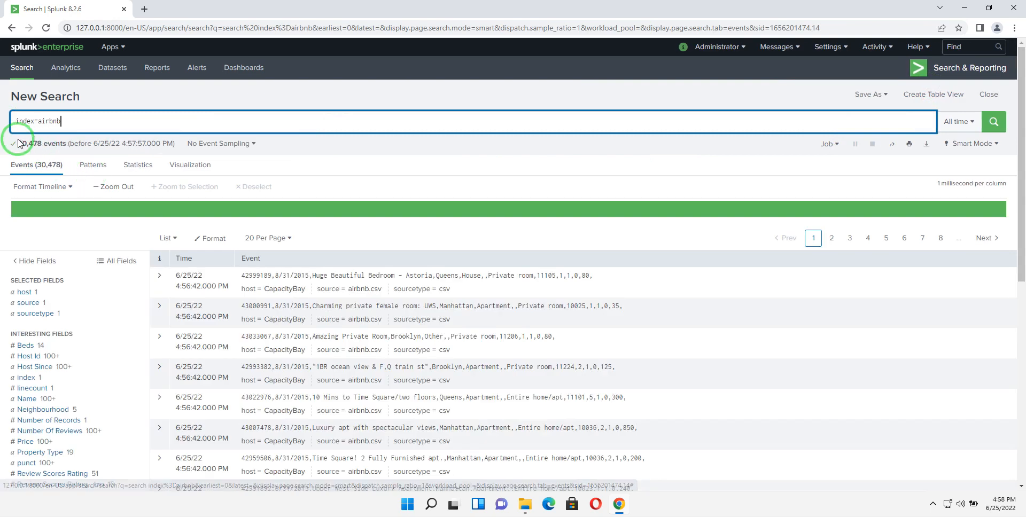